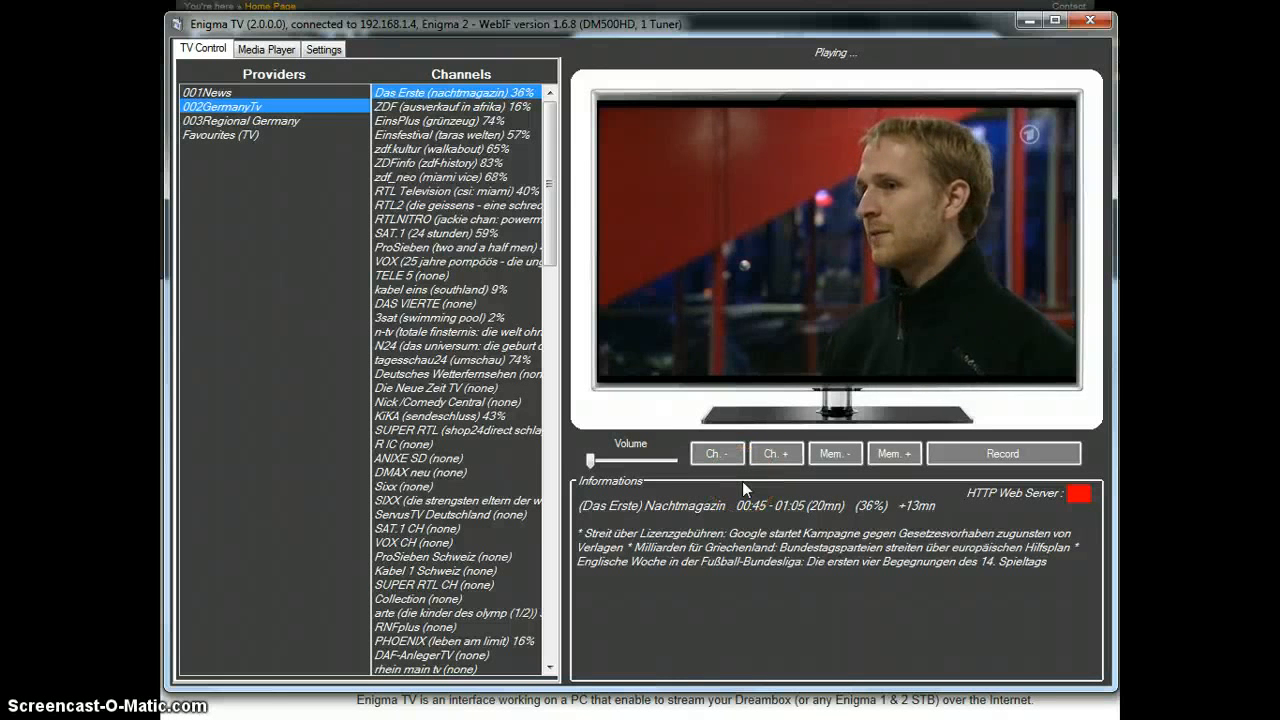
Show Enigma TV's Settings with the streaming and web control options.
left_click(323, 48)
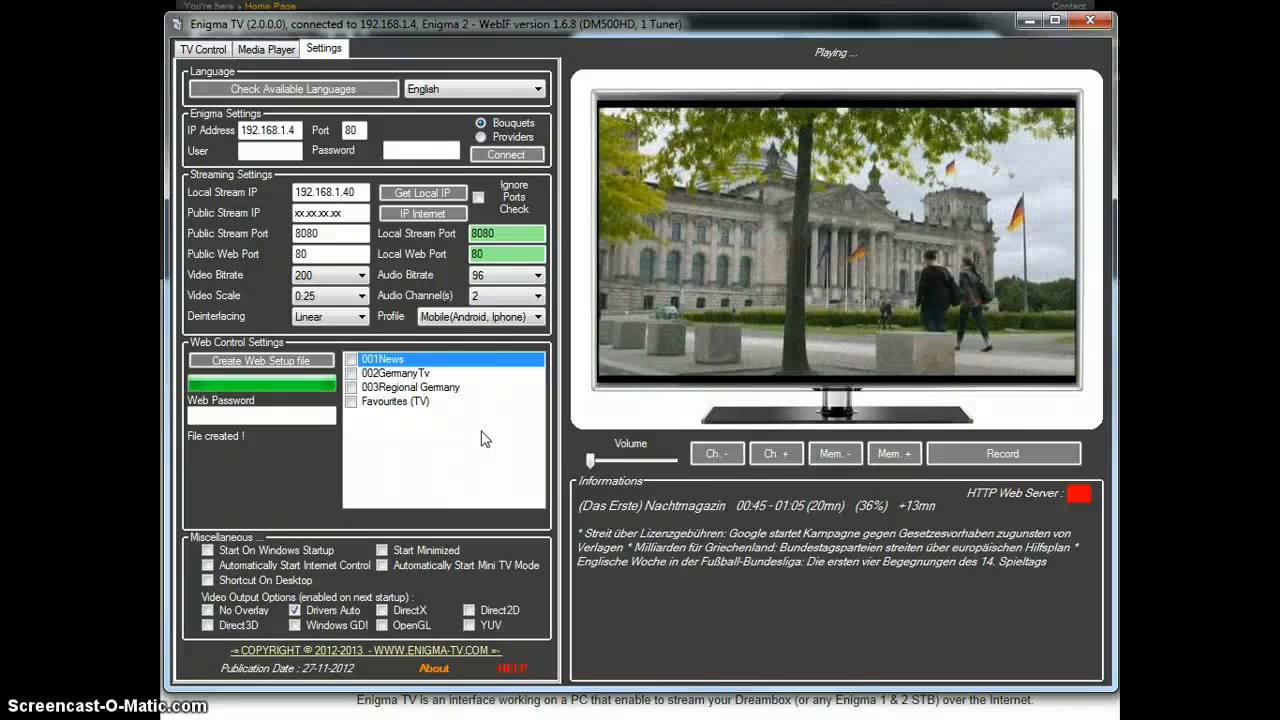
left_click(395, 372)
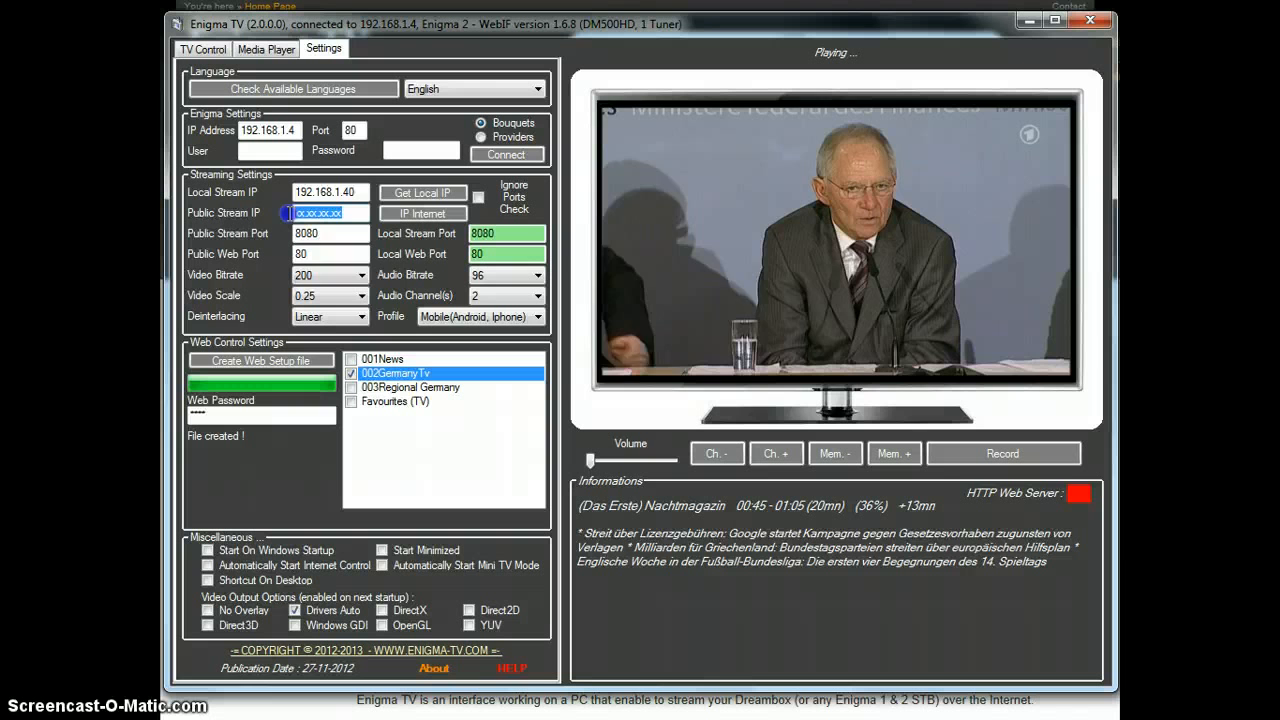
Select the public address value field in the web control settings.
left_click(330, 212)
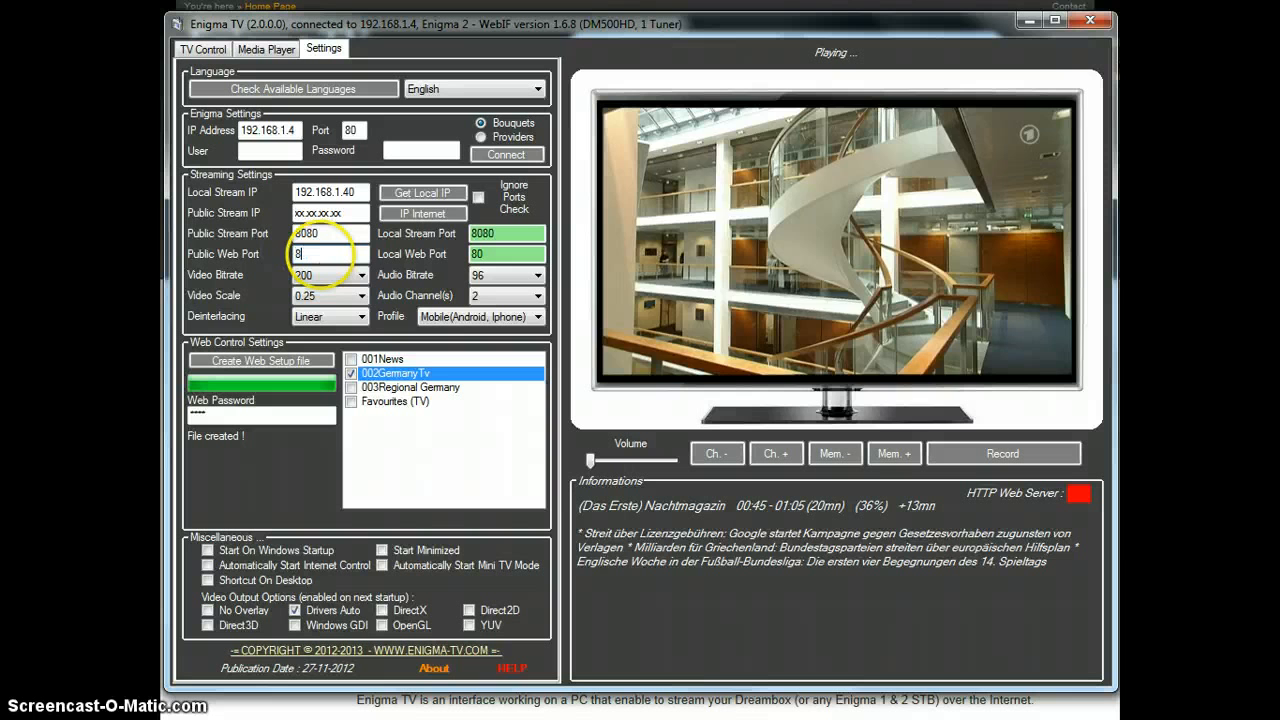
Enter 85 as the public web port and 95 as the local web port.
type("5")
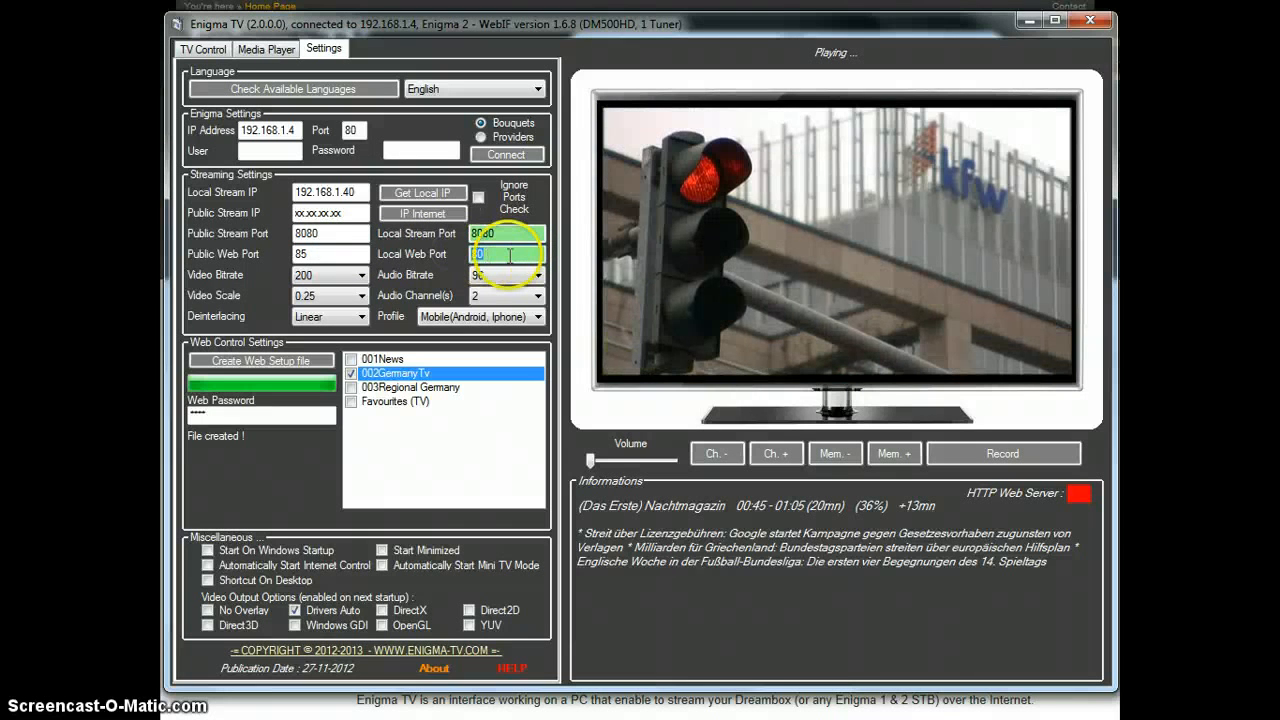
type("5")
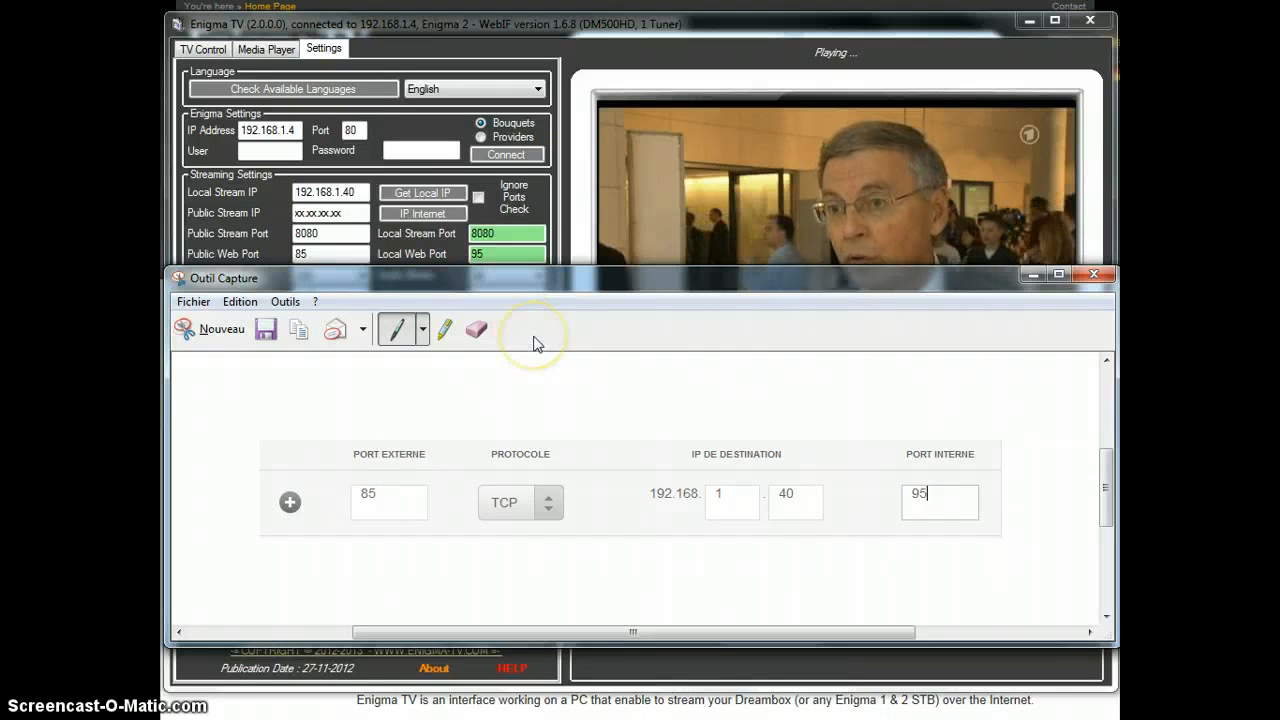
mouse_move(645, 297)
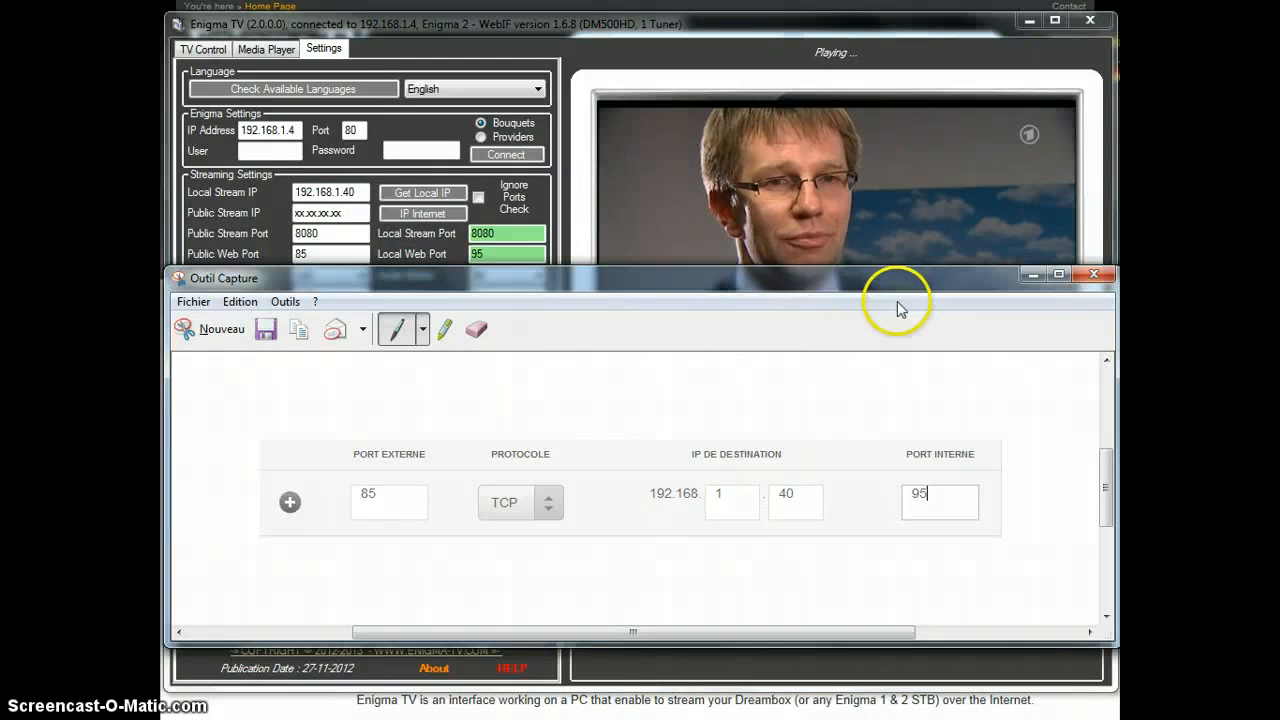
mouse_move(510, 283)
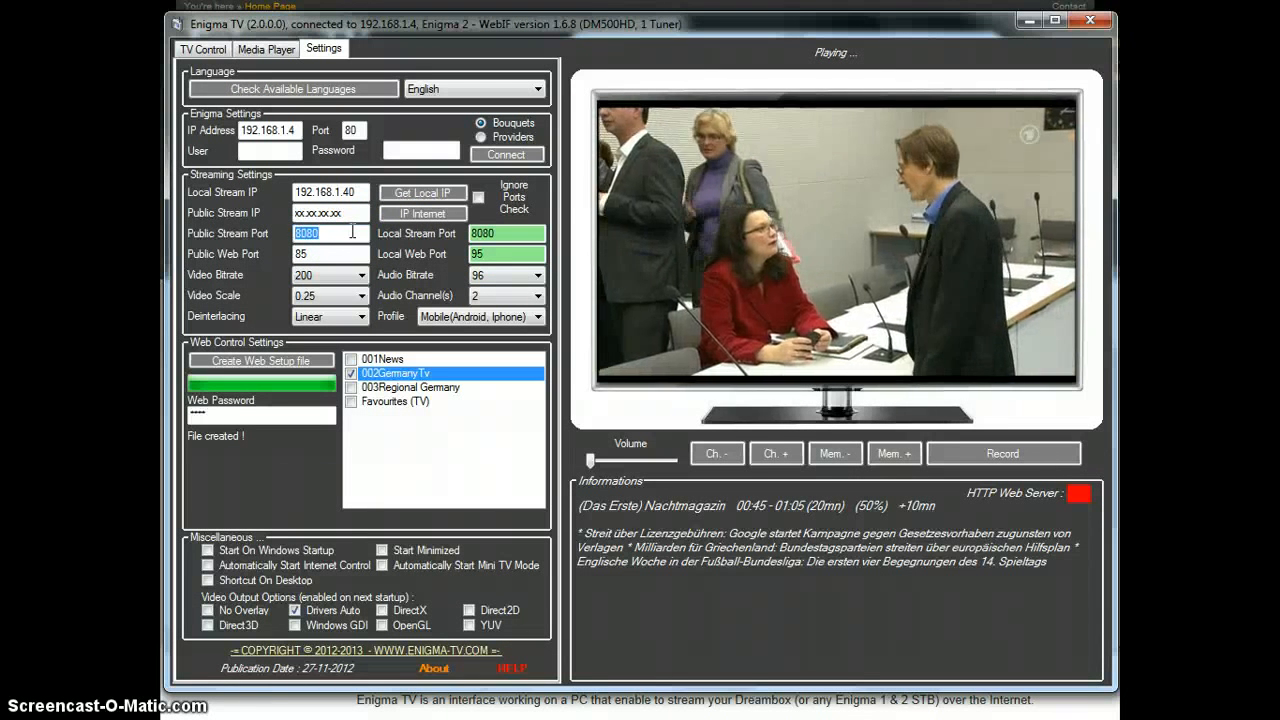
Enter 8085 as the public stream port and 8095 as the local stream port.
type("8085")
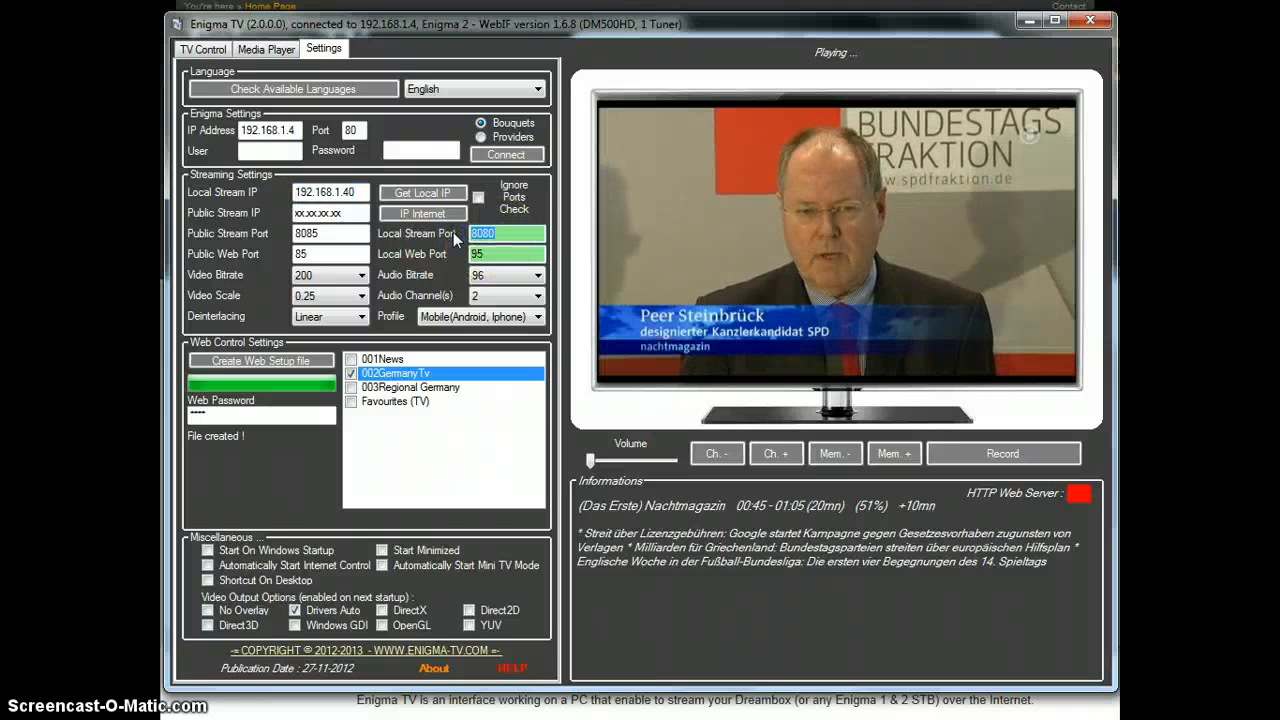
type("8095")
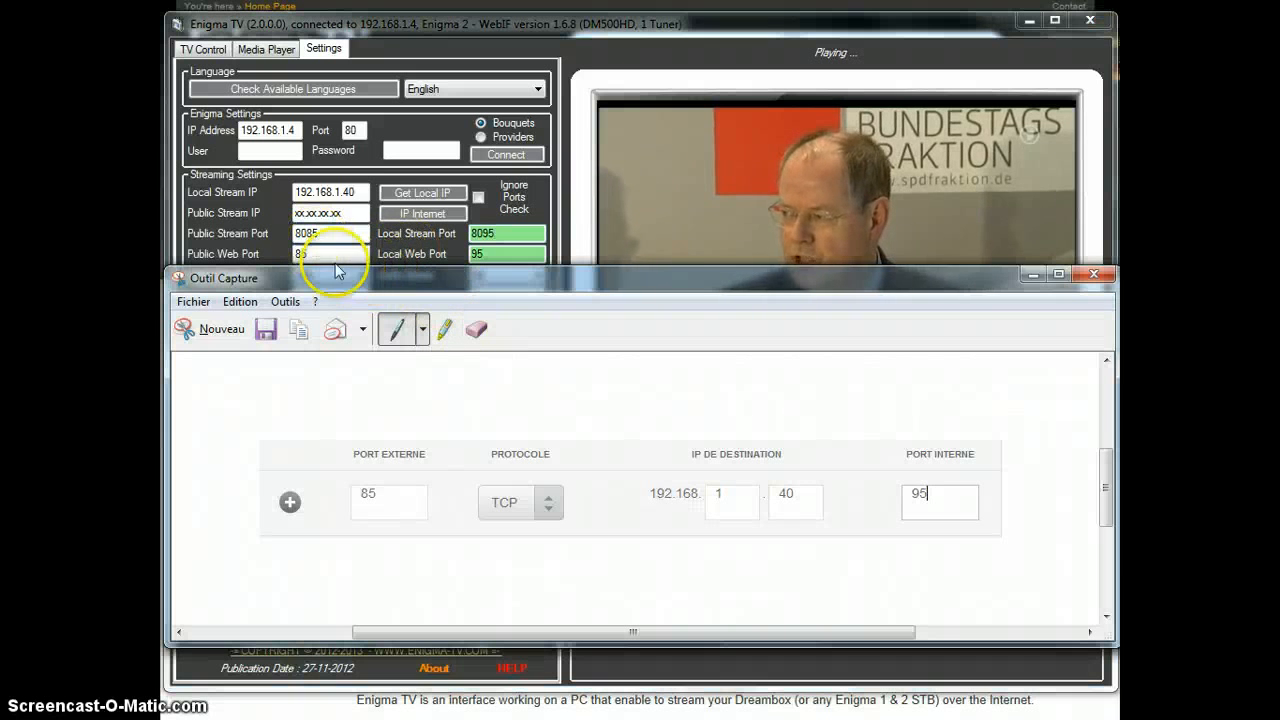
mouse_move(378, 302)
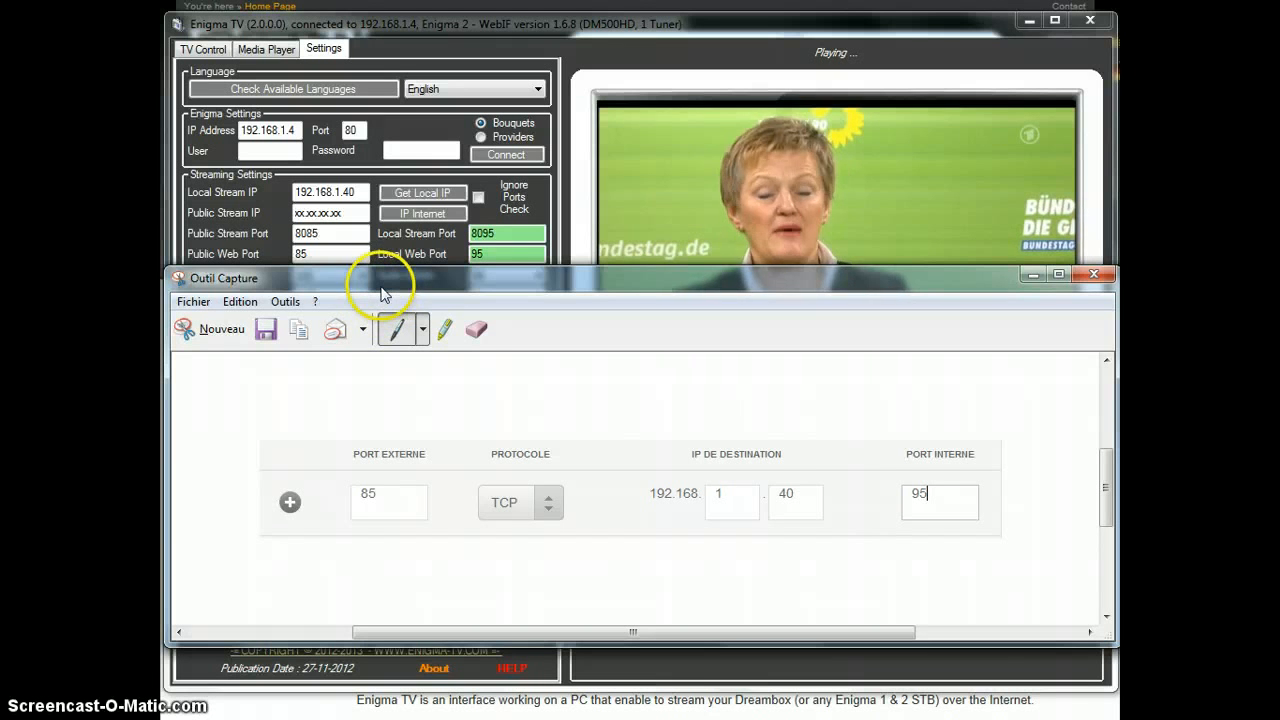
mouse_move(530, 325)
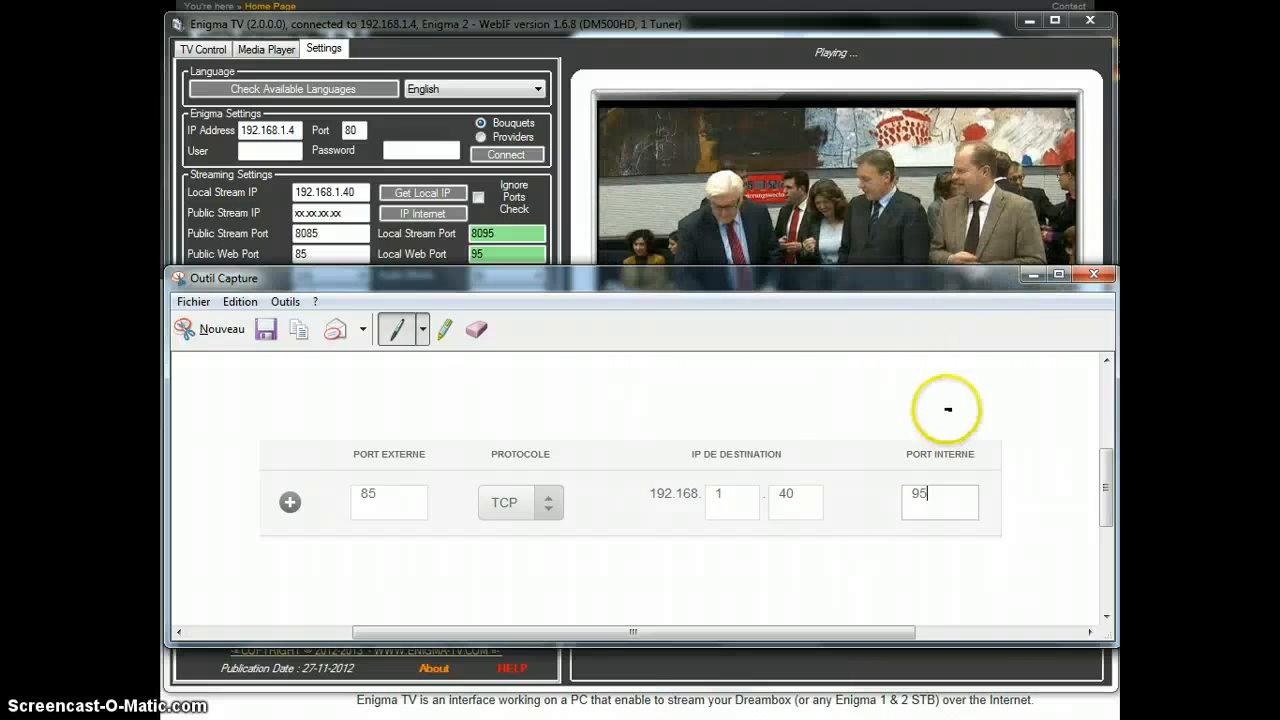
mouse_move(955, 300)
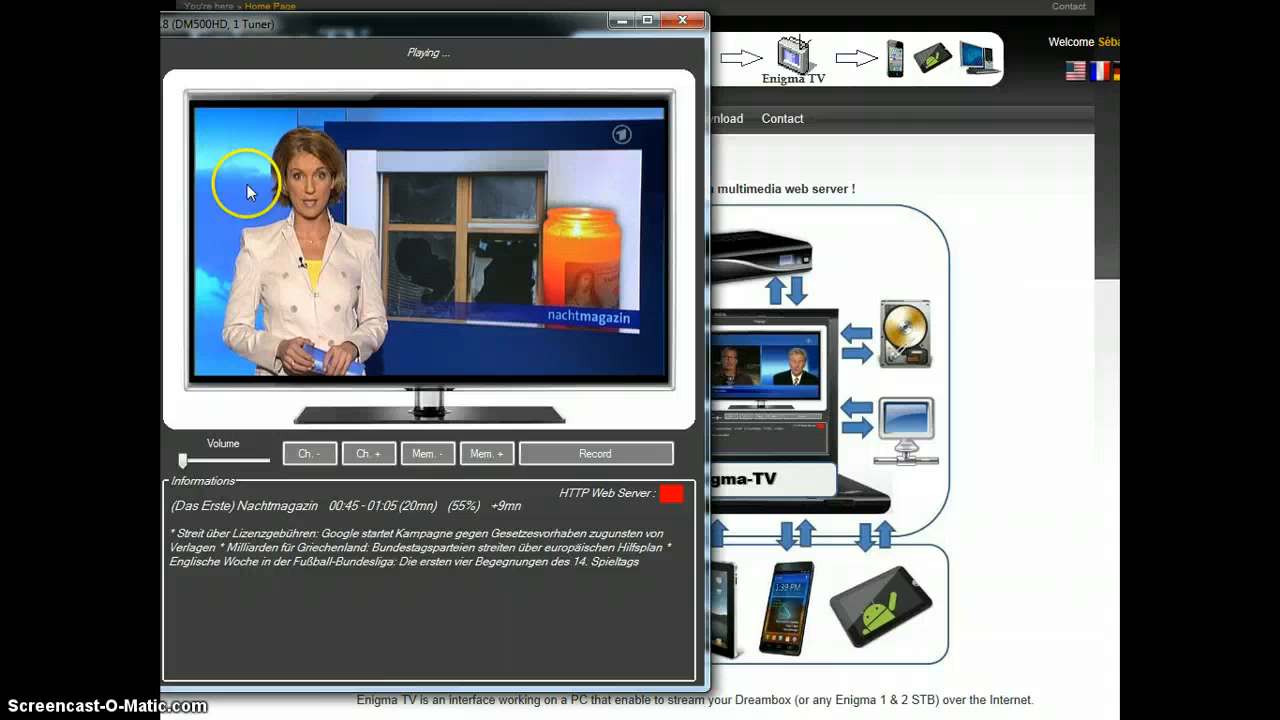
mouse_move(216, 127)
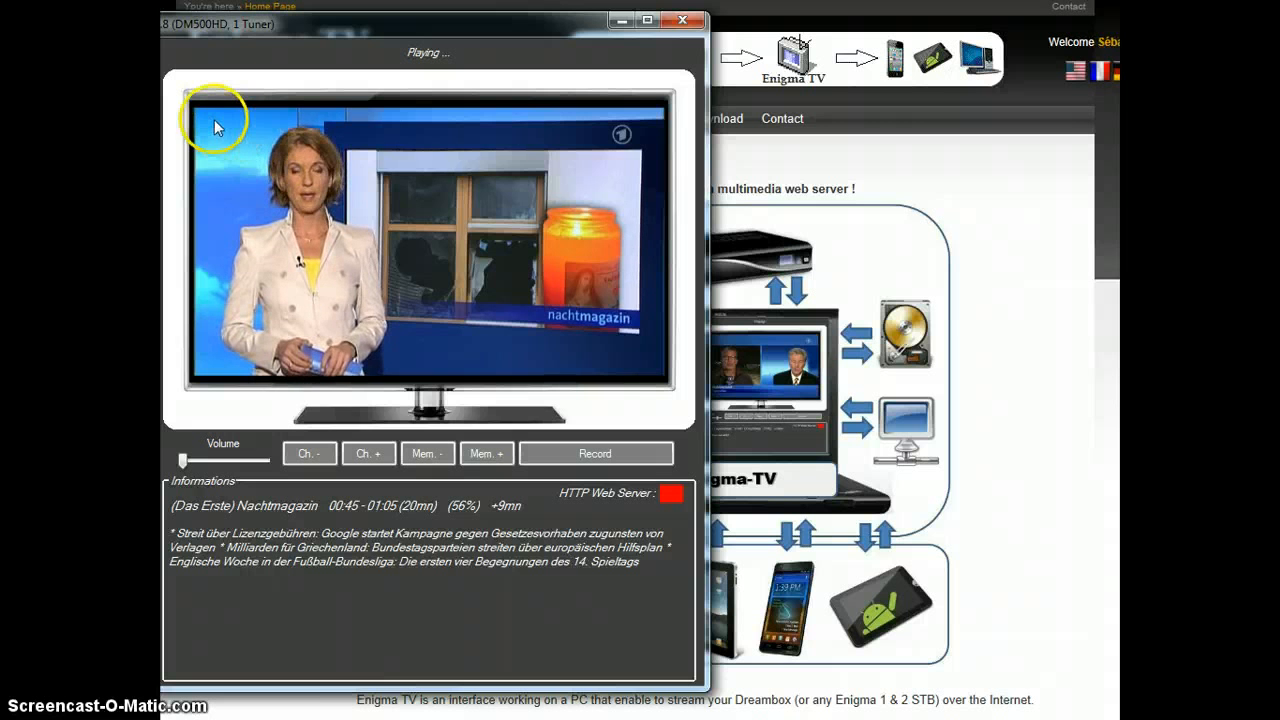
Start Internet Control from the TV screen's context menu.
right_click(215, 125)
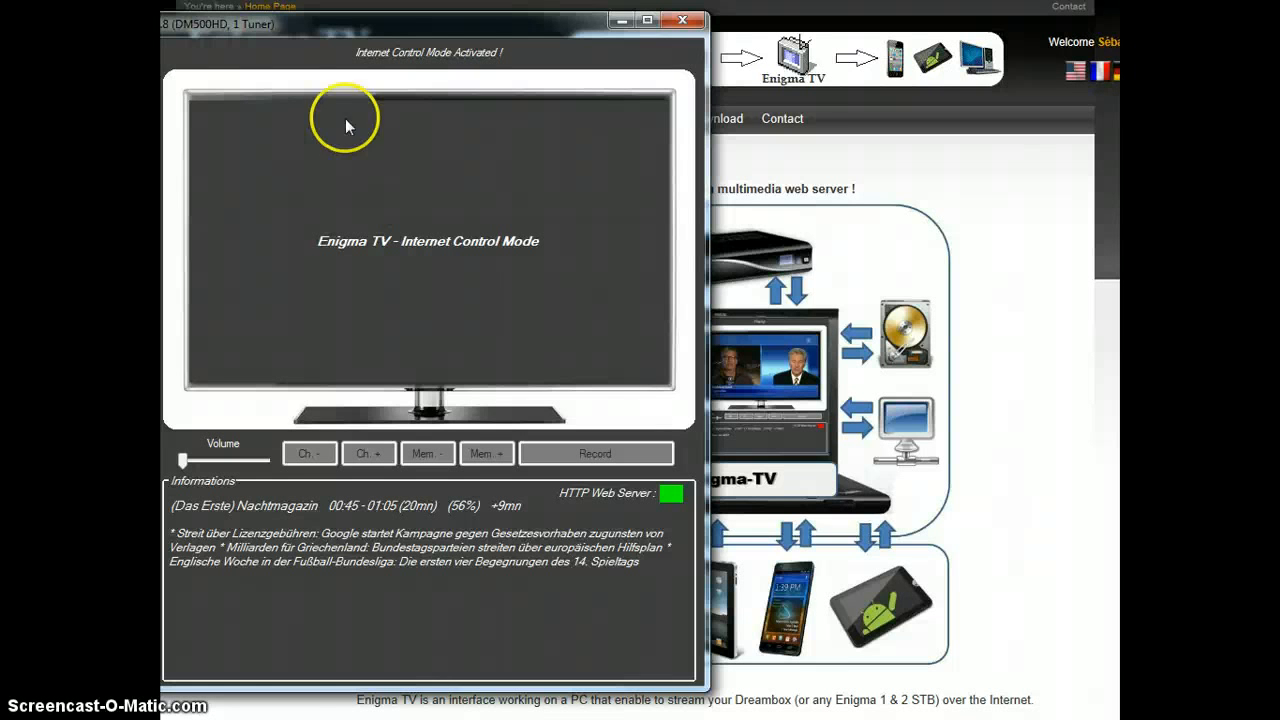
mouse_move(228, 120)
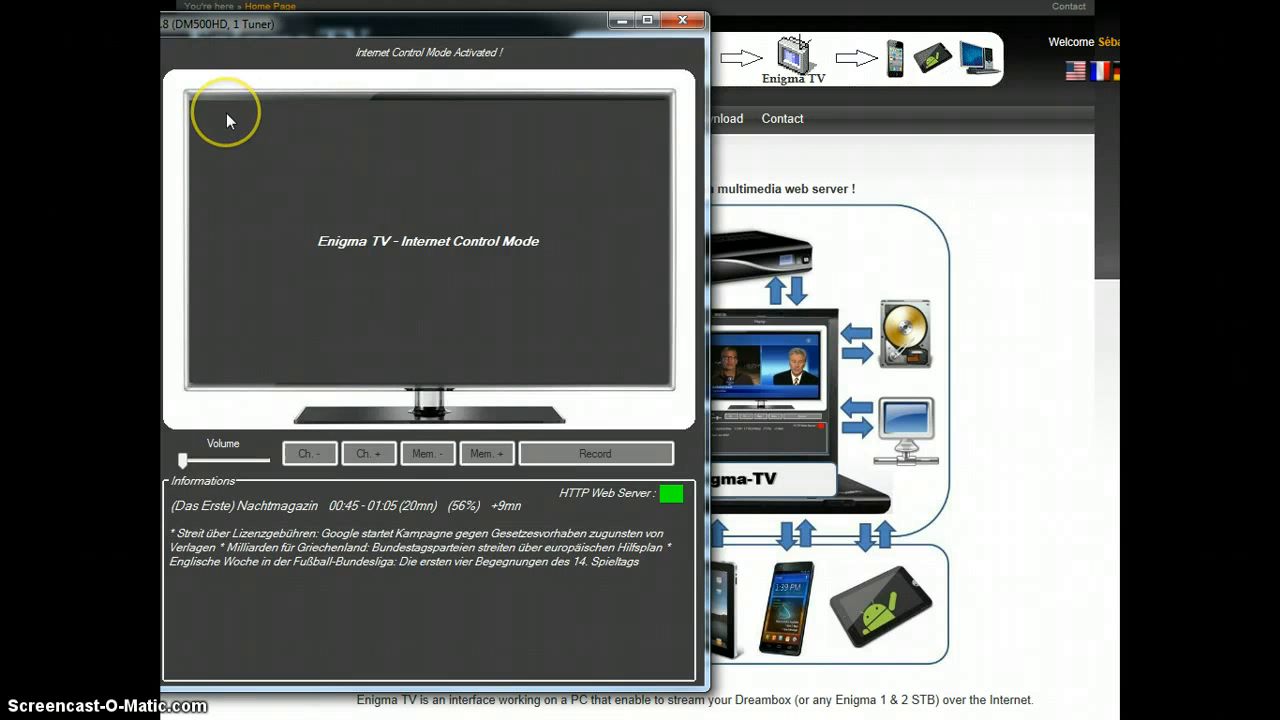
Launch the browser with the public Web TV Interface IP address from the context menu.
right_click(430, 240)
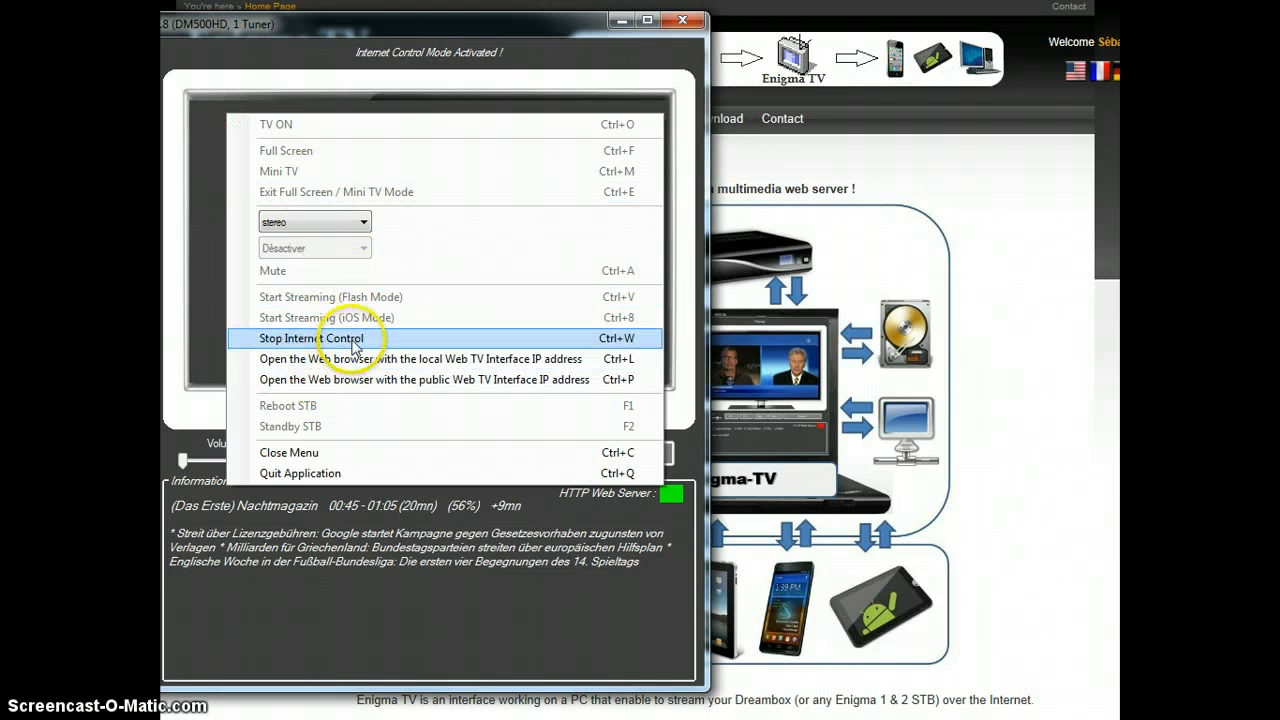
mouse_move(388, 379)
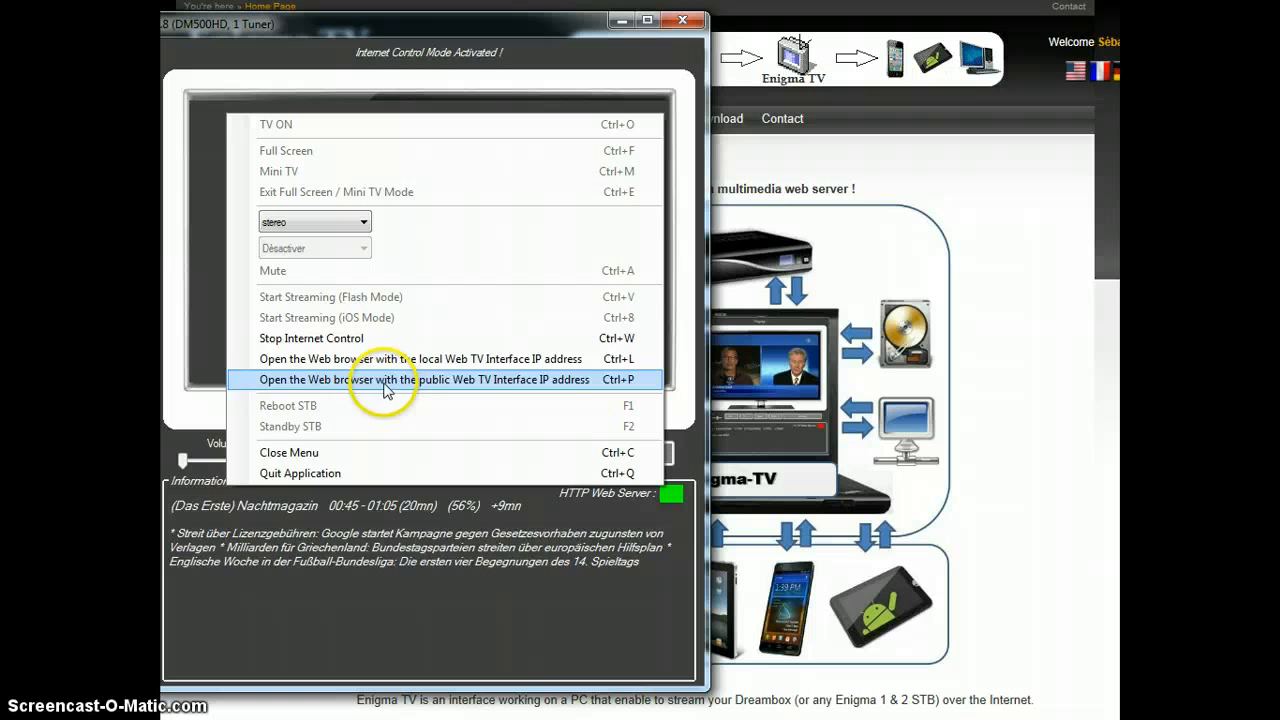
mouse_move(410, 358)
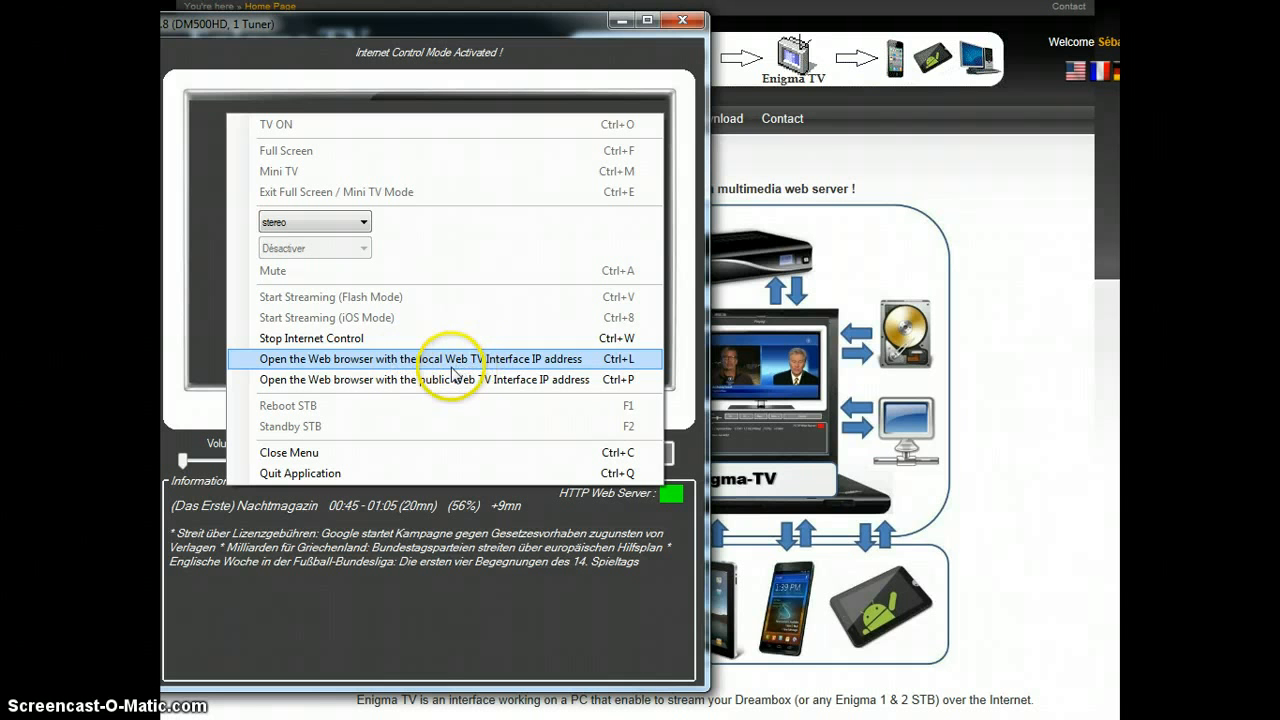
mouse_move(543, 372)
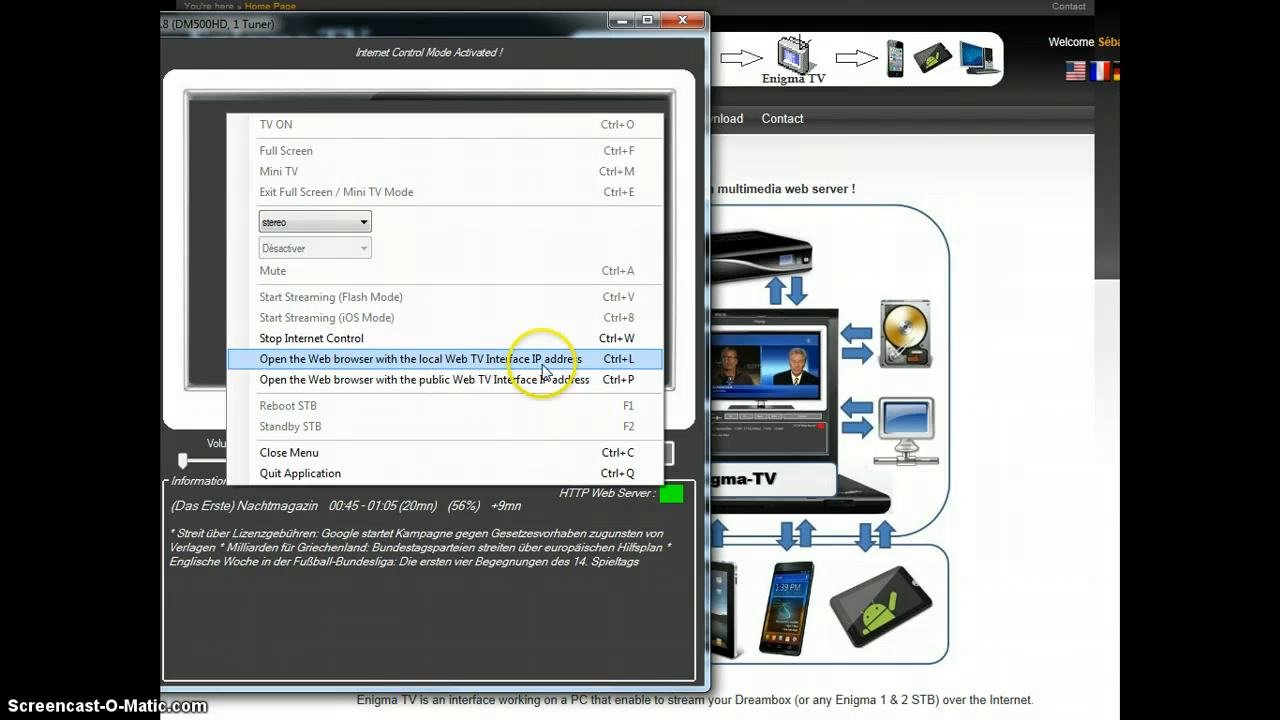
mouse_move(470, 377)
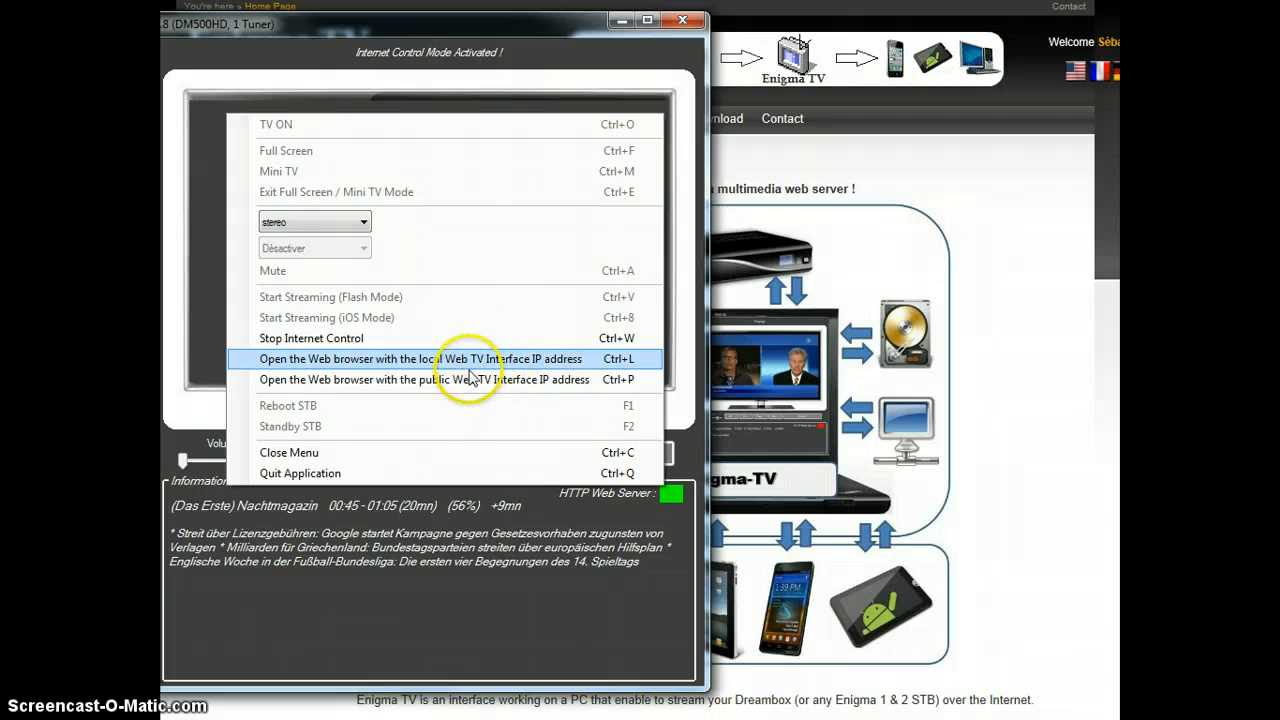
mouse_move(435, 379)
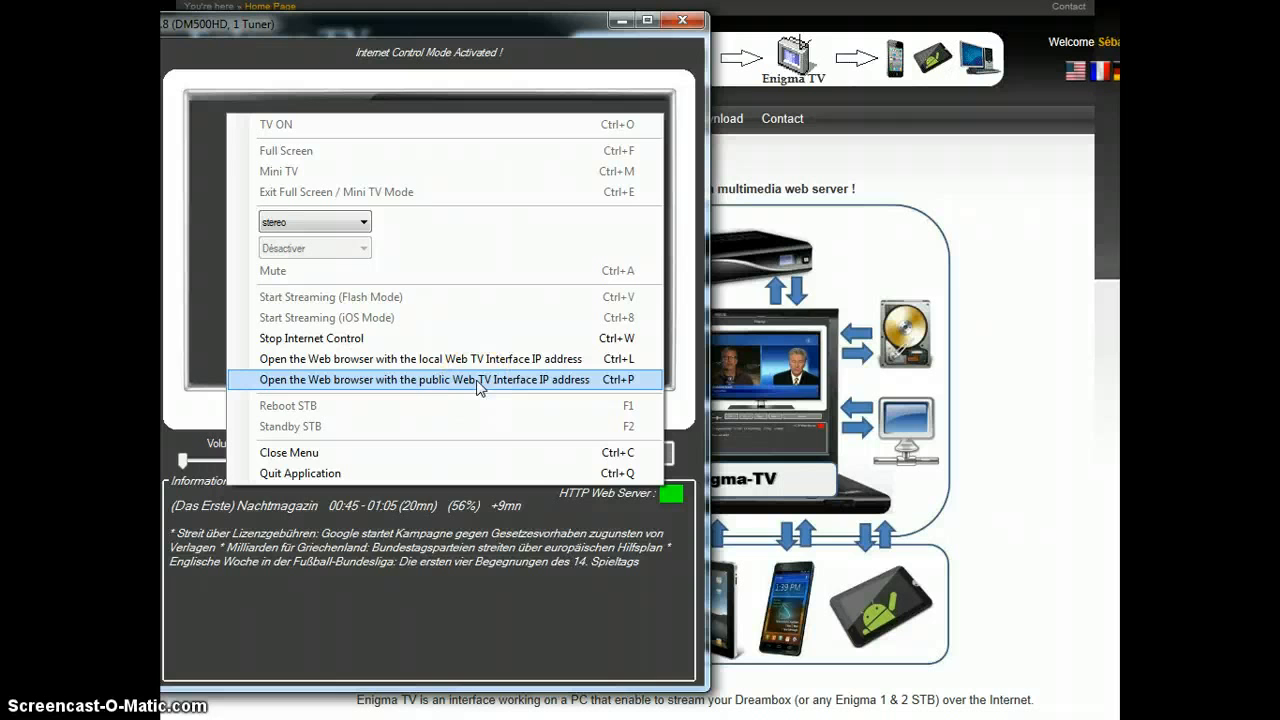
left_click(420, 379)
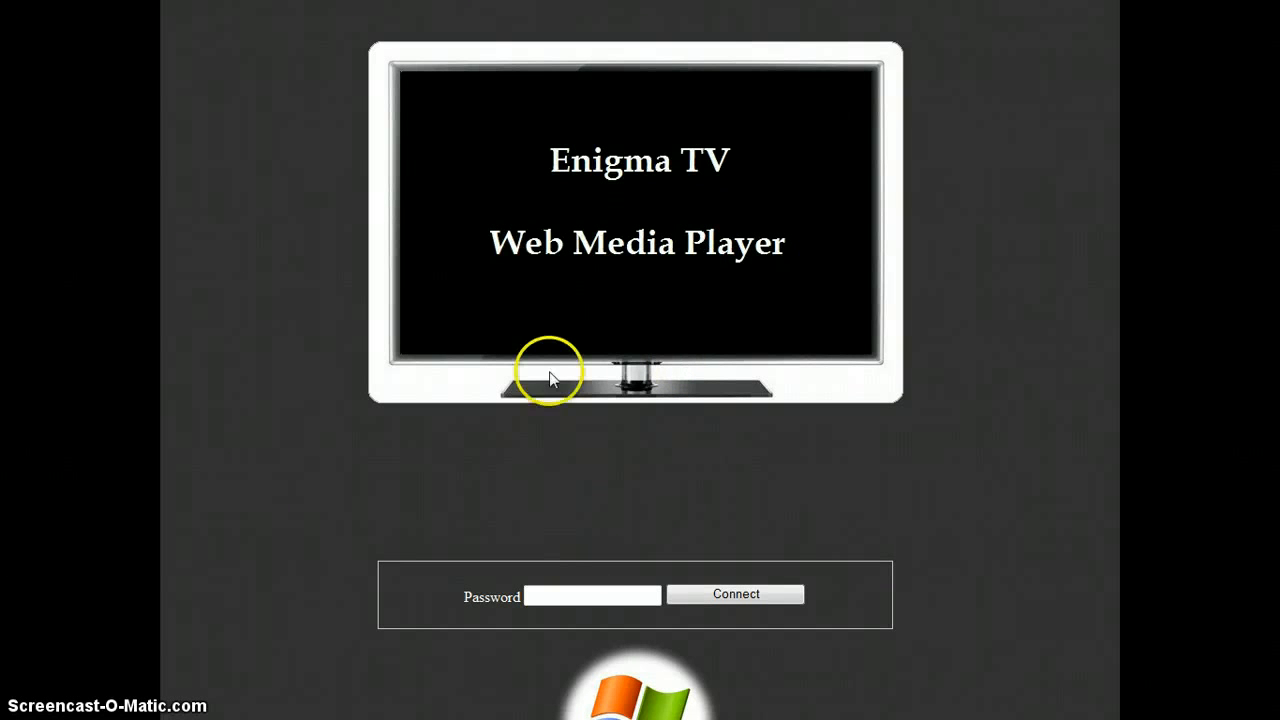
mouse_move(425, 150)
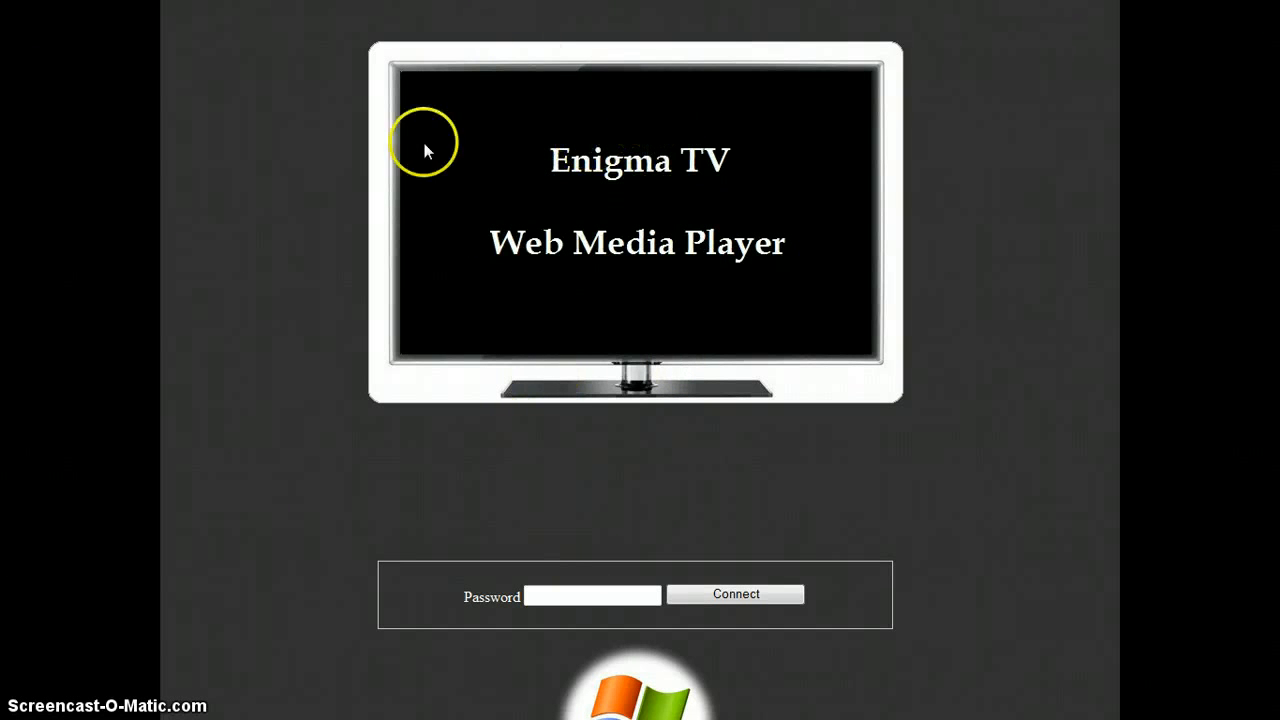
mouse_move(540, 265)
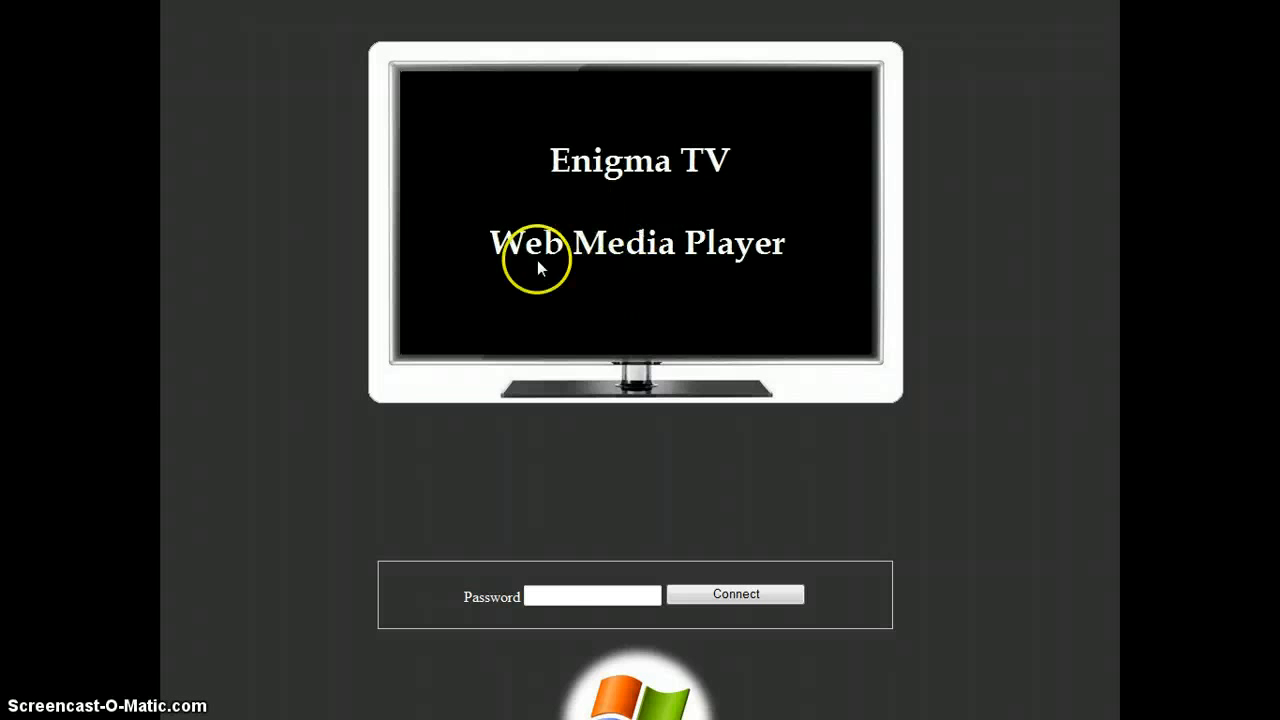
Enter the web password and connect to the Web Media Player control panel.
left_click(592, 596)
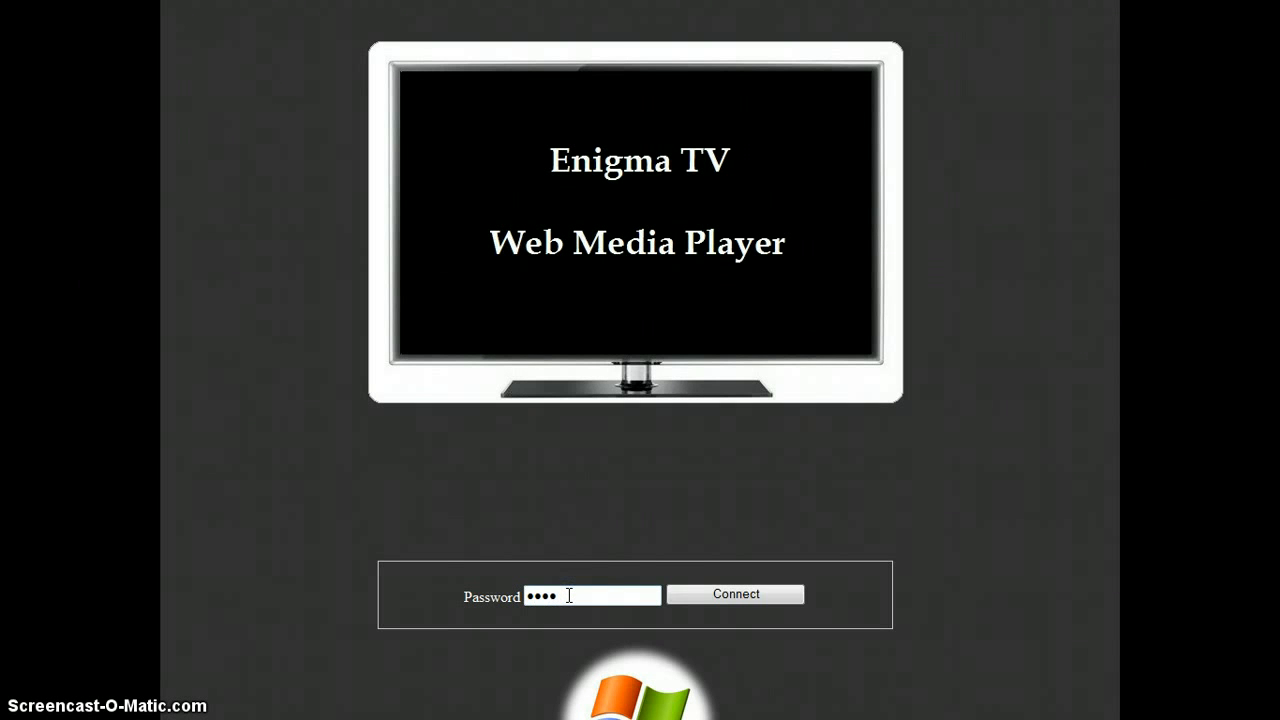
left_click(735, 594)
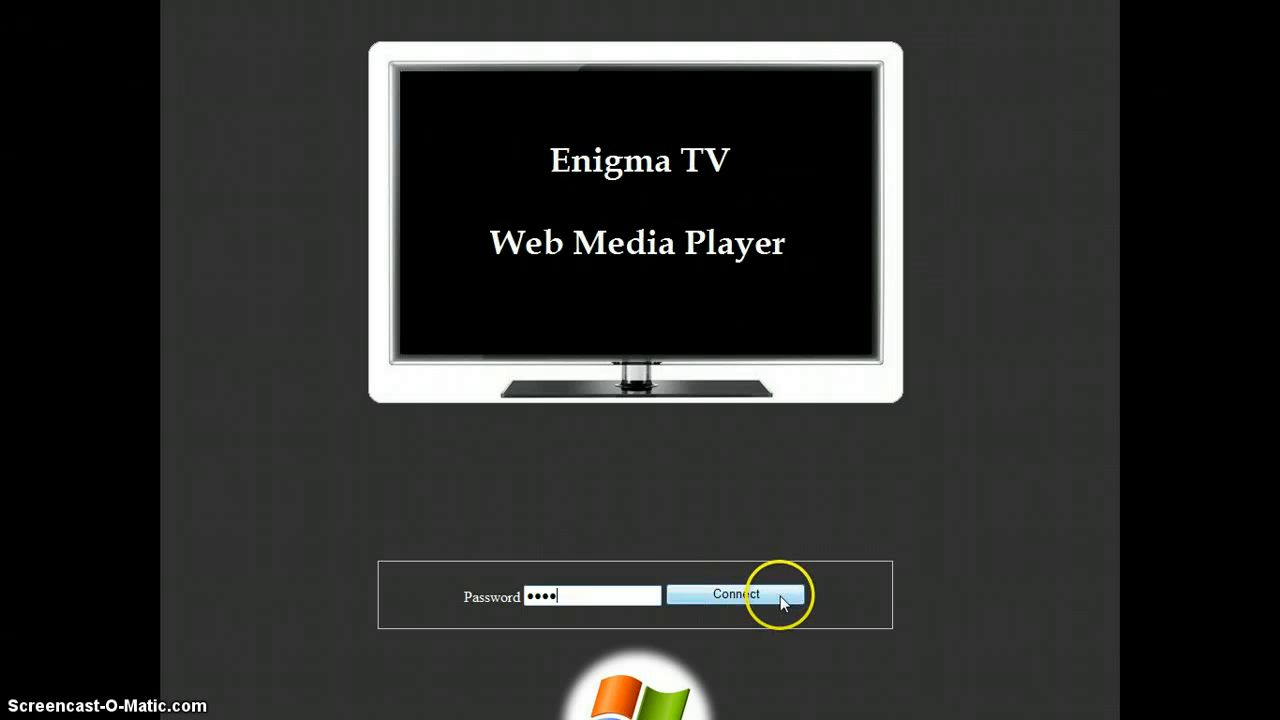
left_click(736, 594)
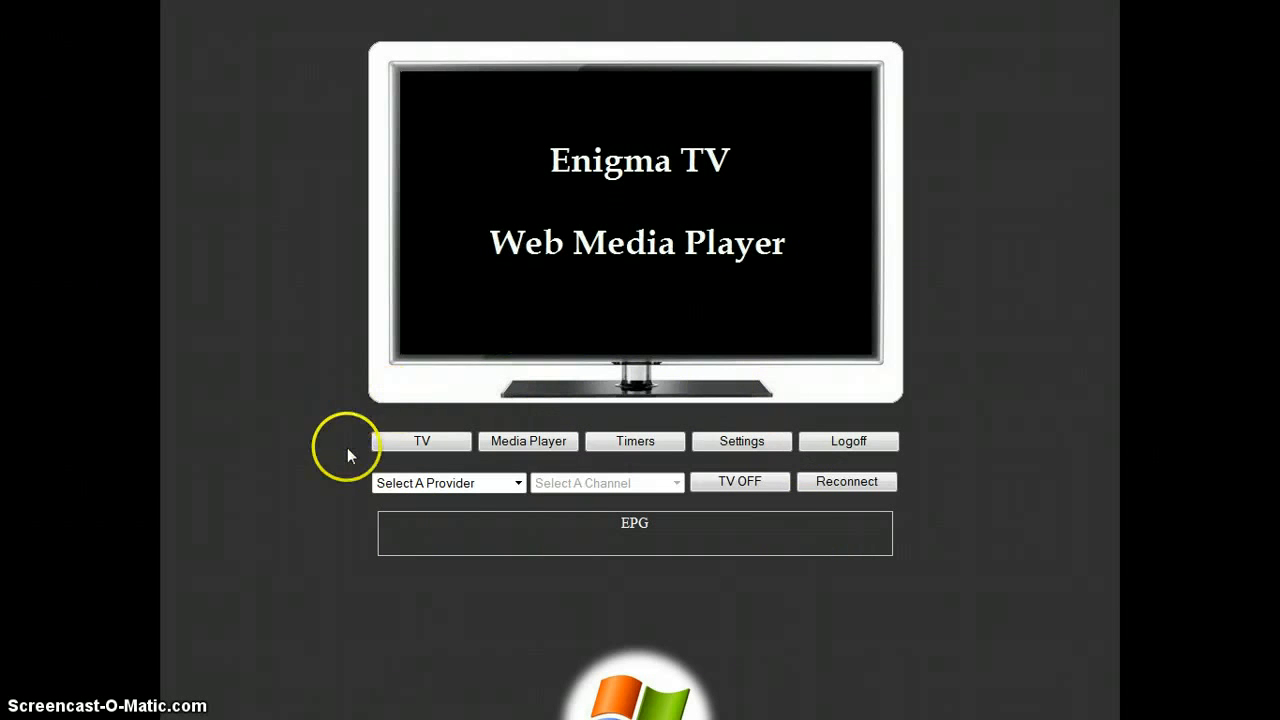
left_click(422, 441)
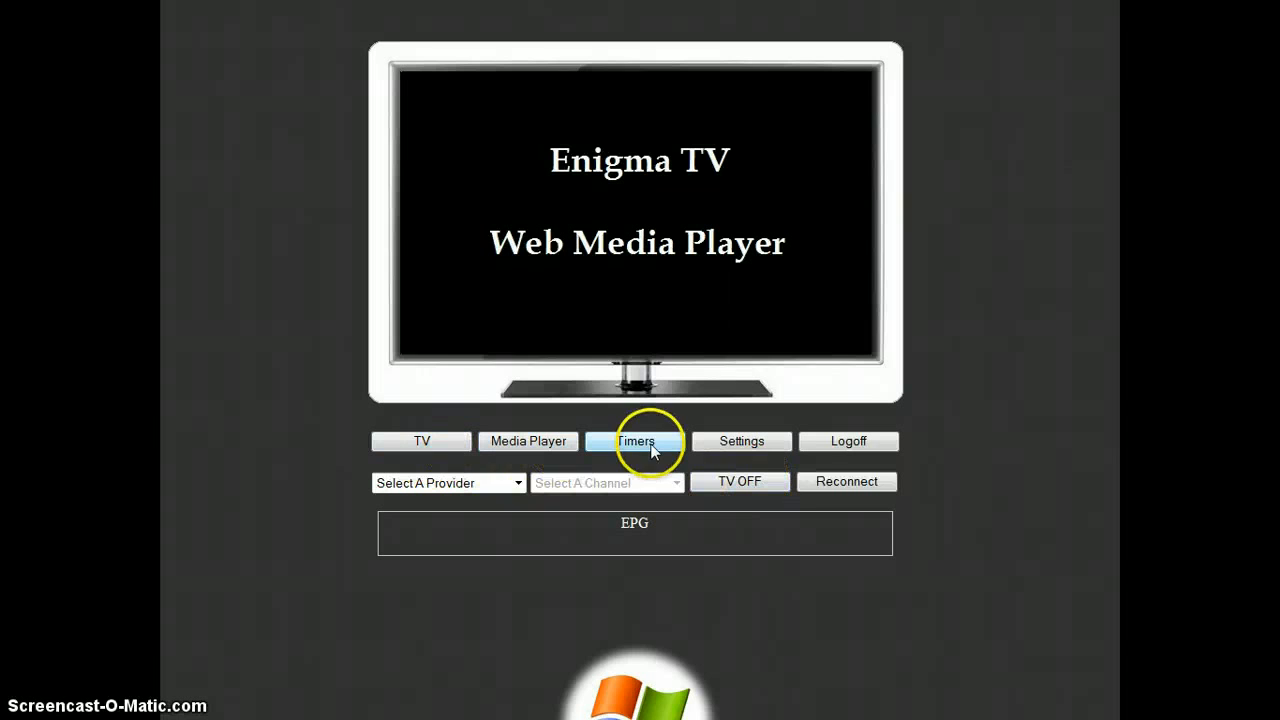
mouse_move(702, 448)
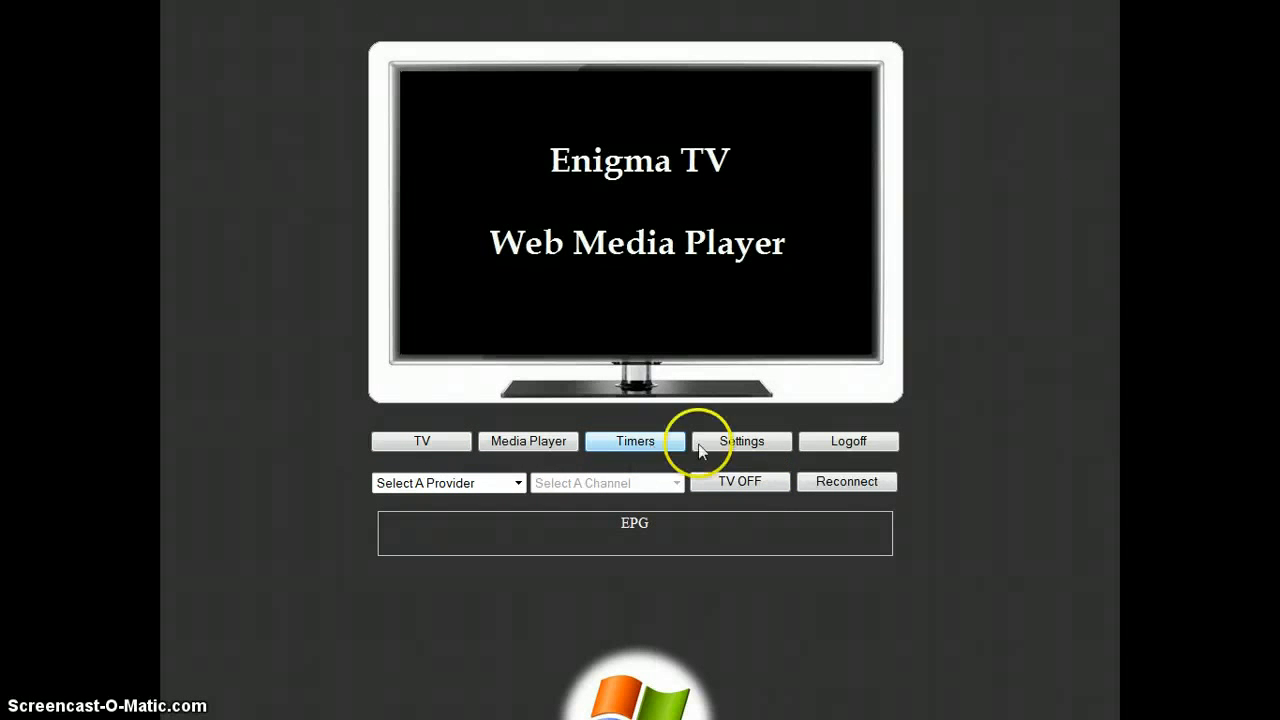
mouse_move(848, 445)
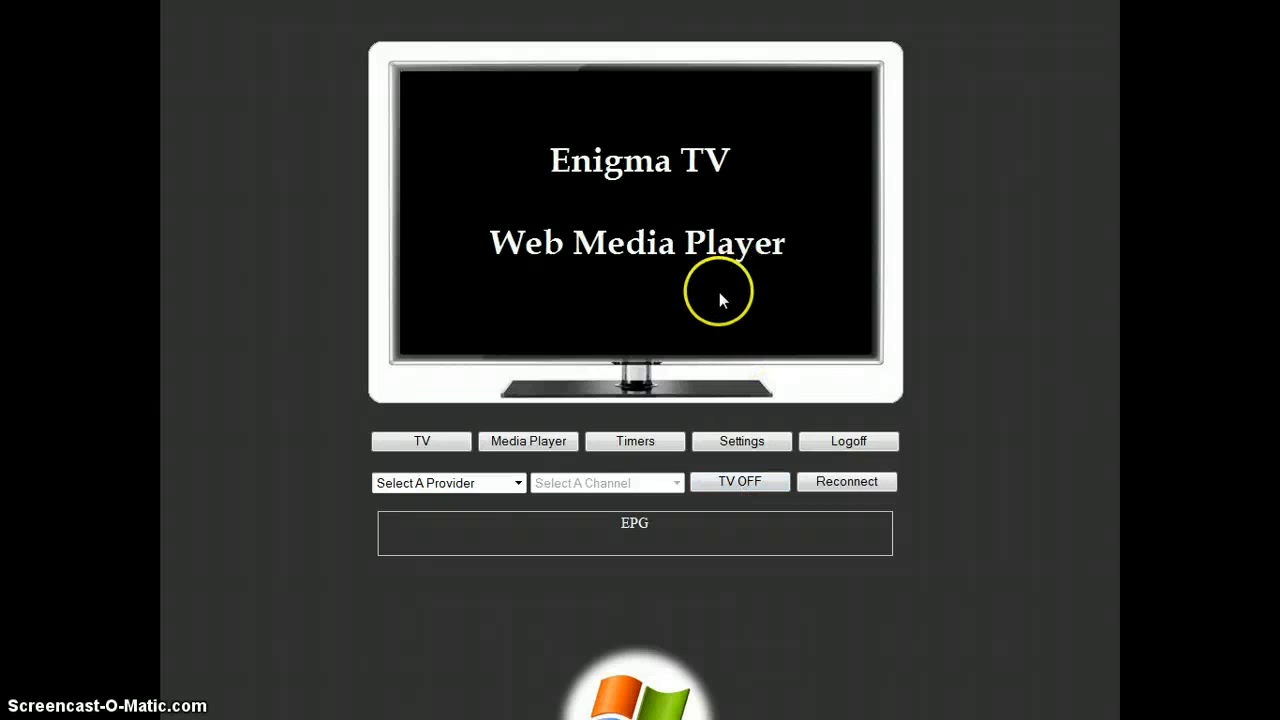
mouse_move(690, 302)
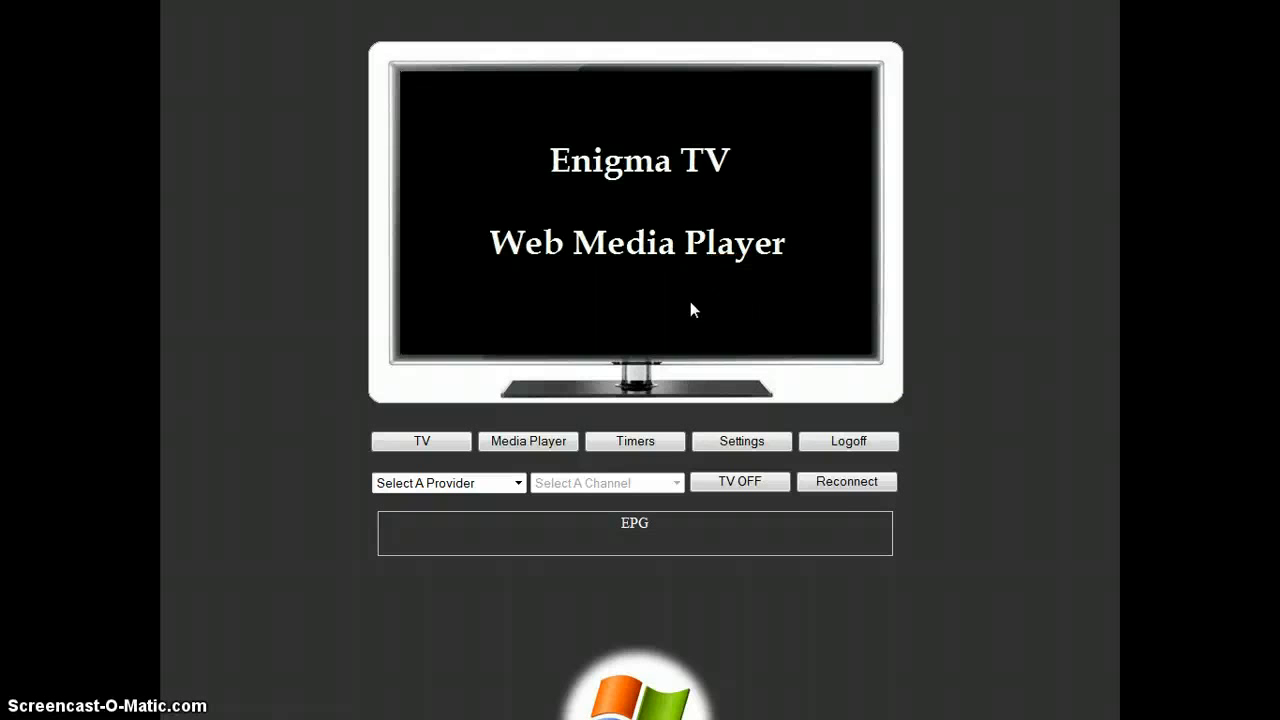
left_click(846, 481)
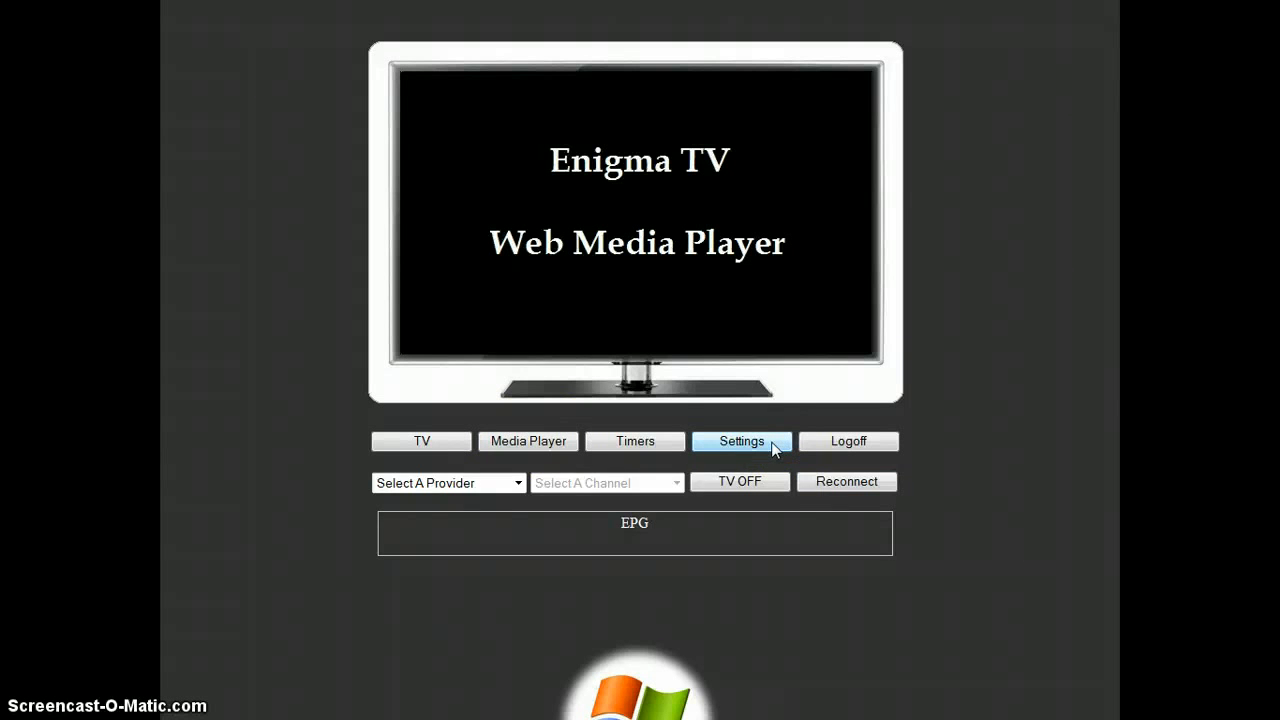
left_click(741, 441)
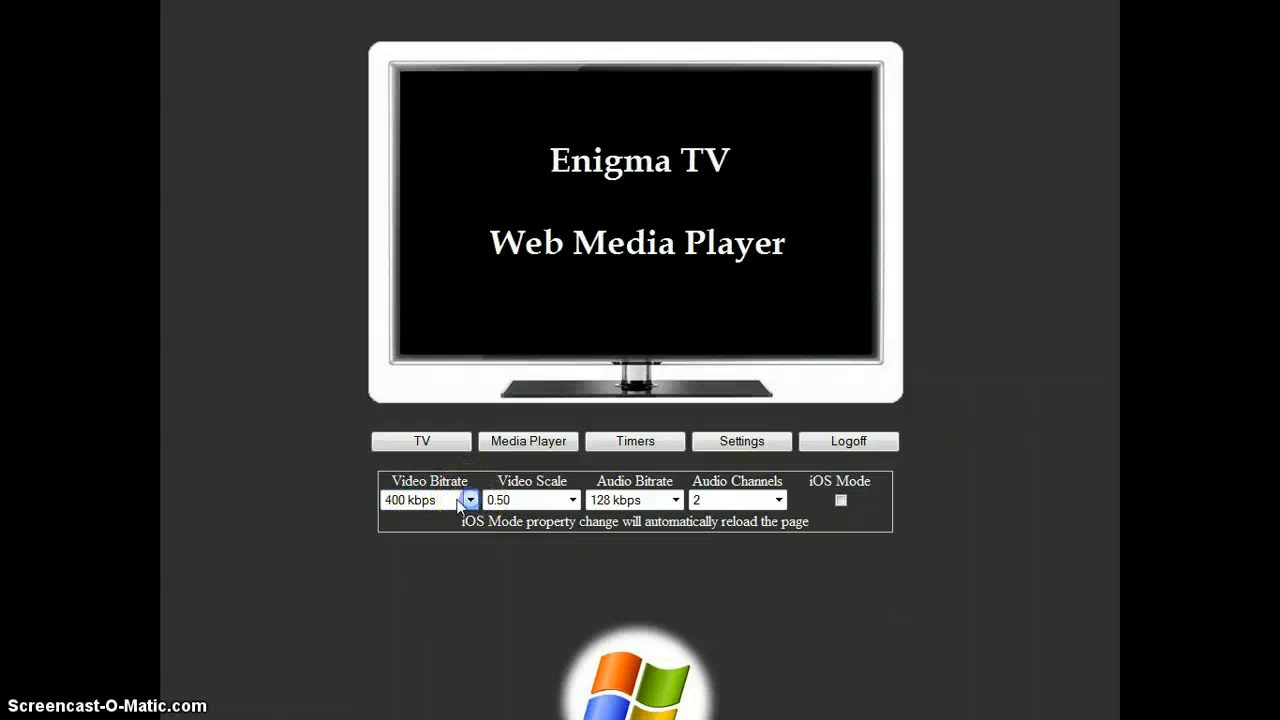
Choose 500 kbps from the Video Bitrate list, keeping iOS mode unticked.
left_click(469, 499)
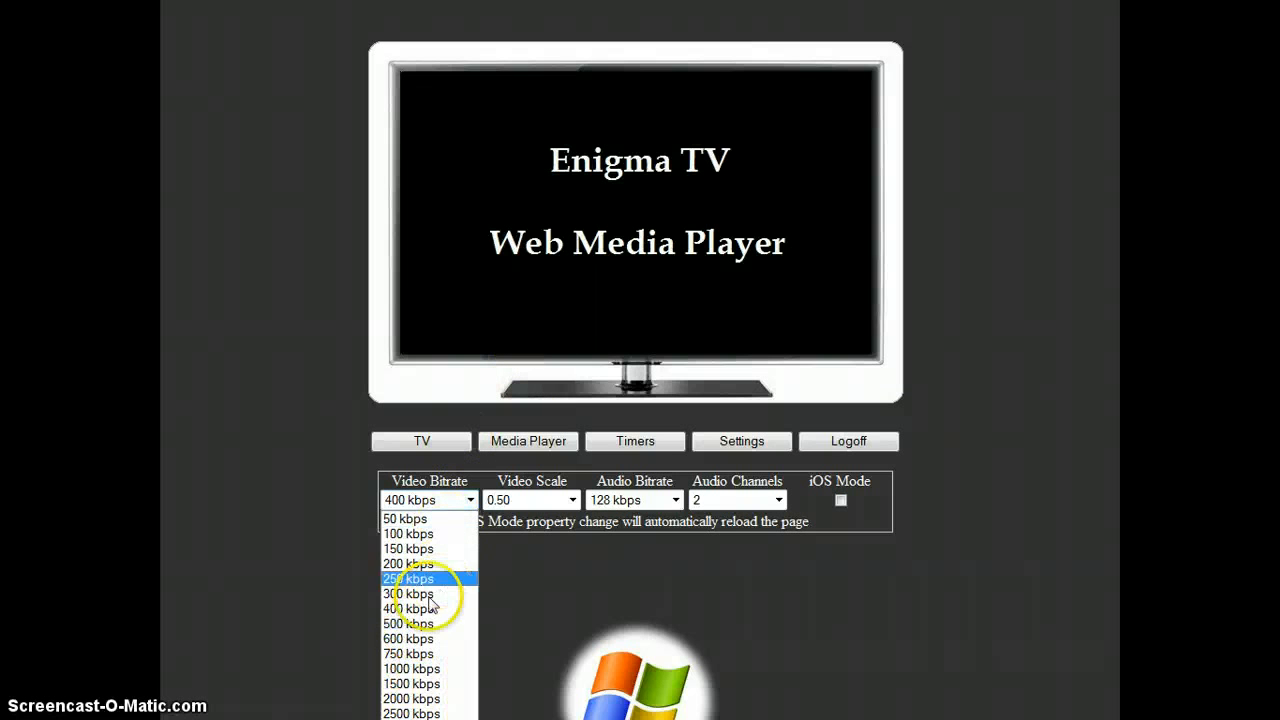
mouse_move(410, 608)
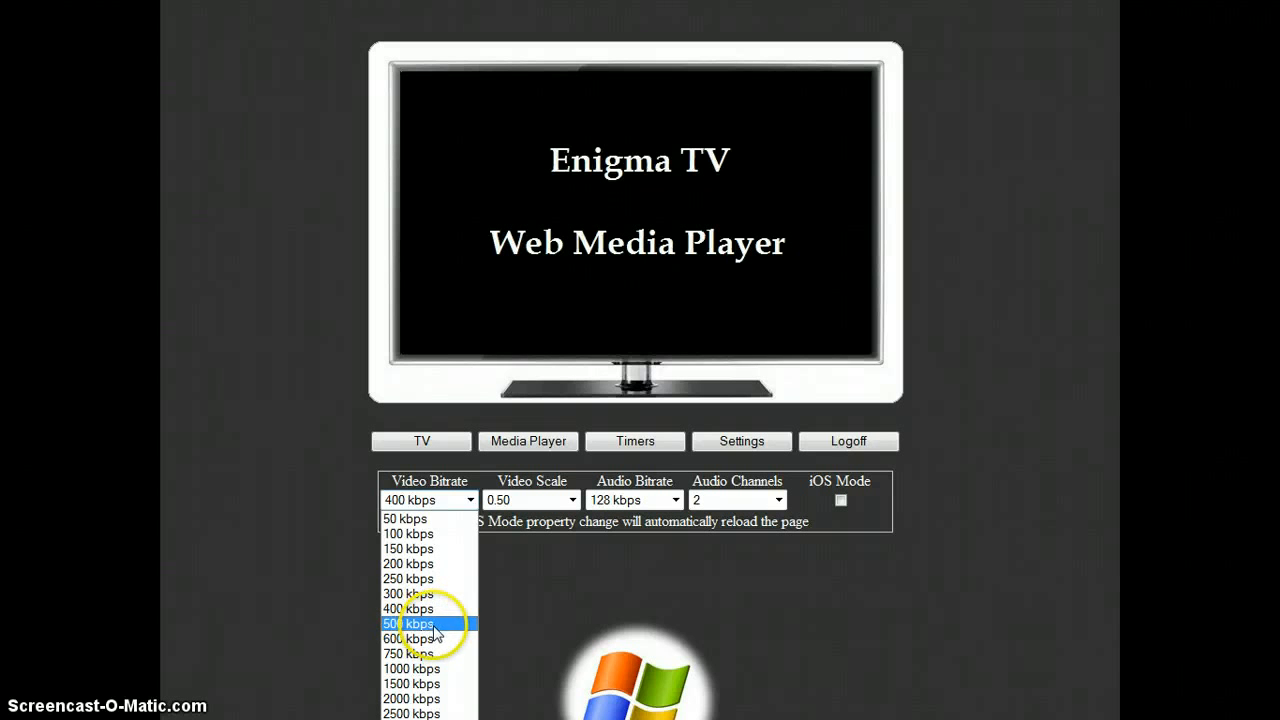
left_click(408, 623)
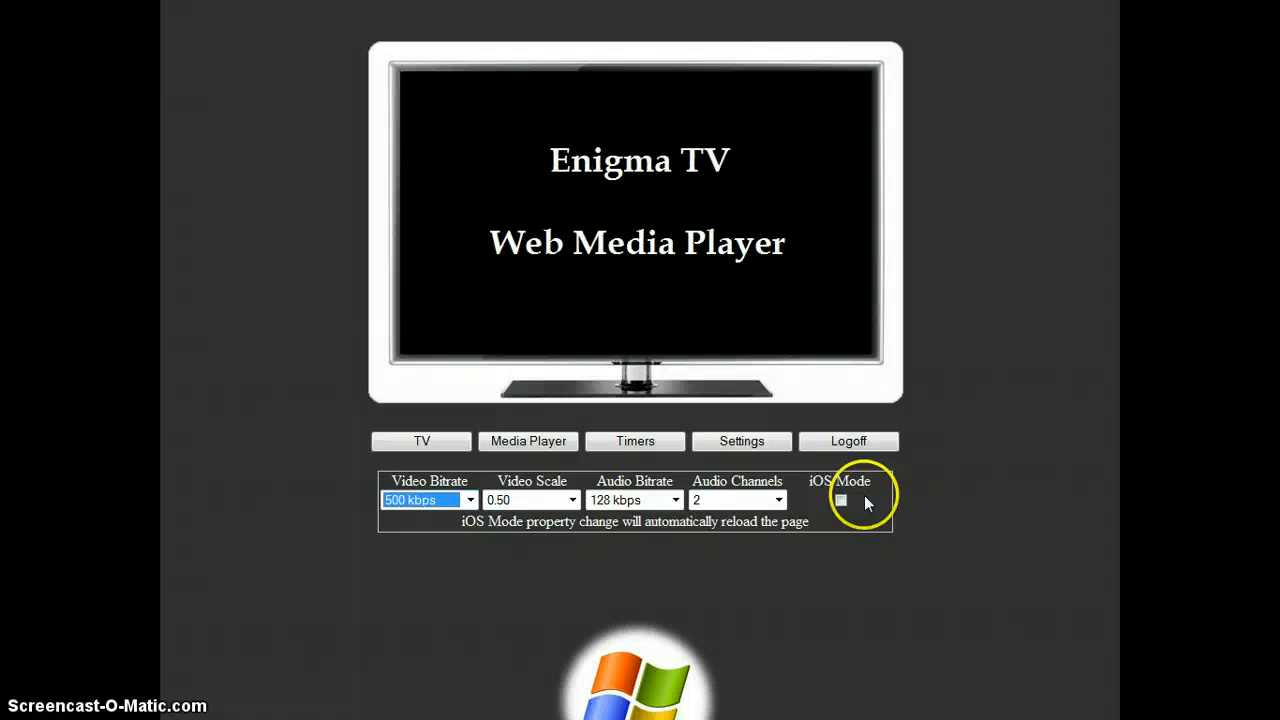
left_click(841, 500)
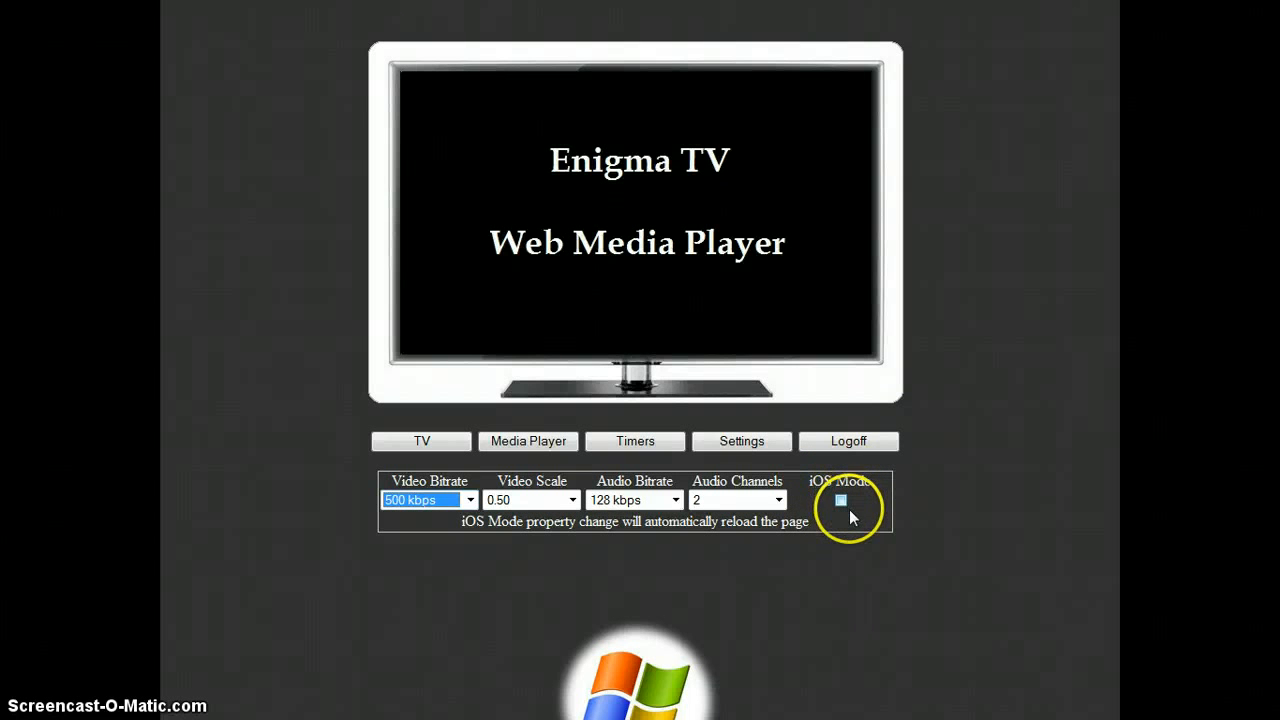
left_click(840, 500)
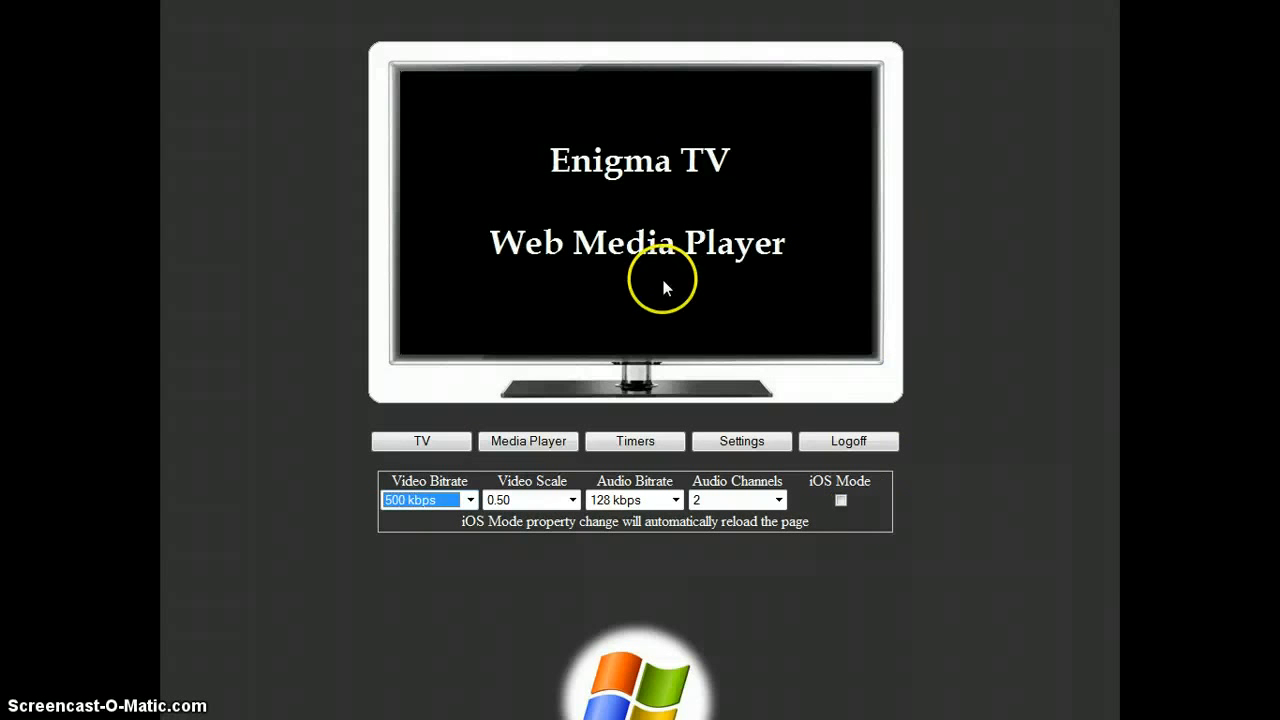
mouse_move(675, 290)
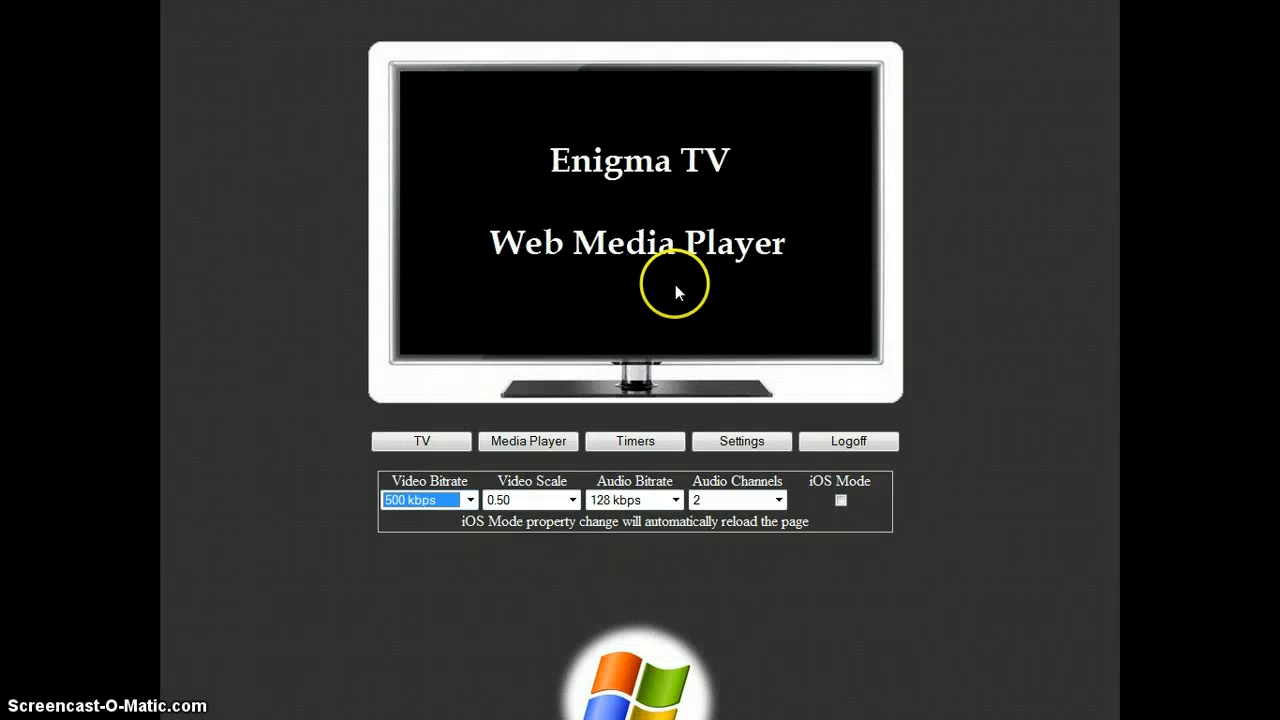
mouse_move(795, 425)
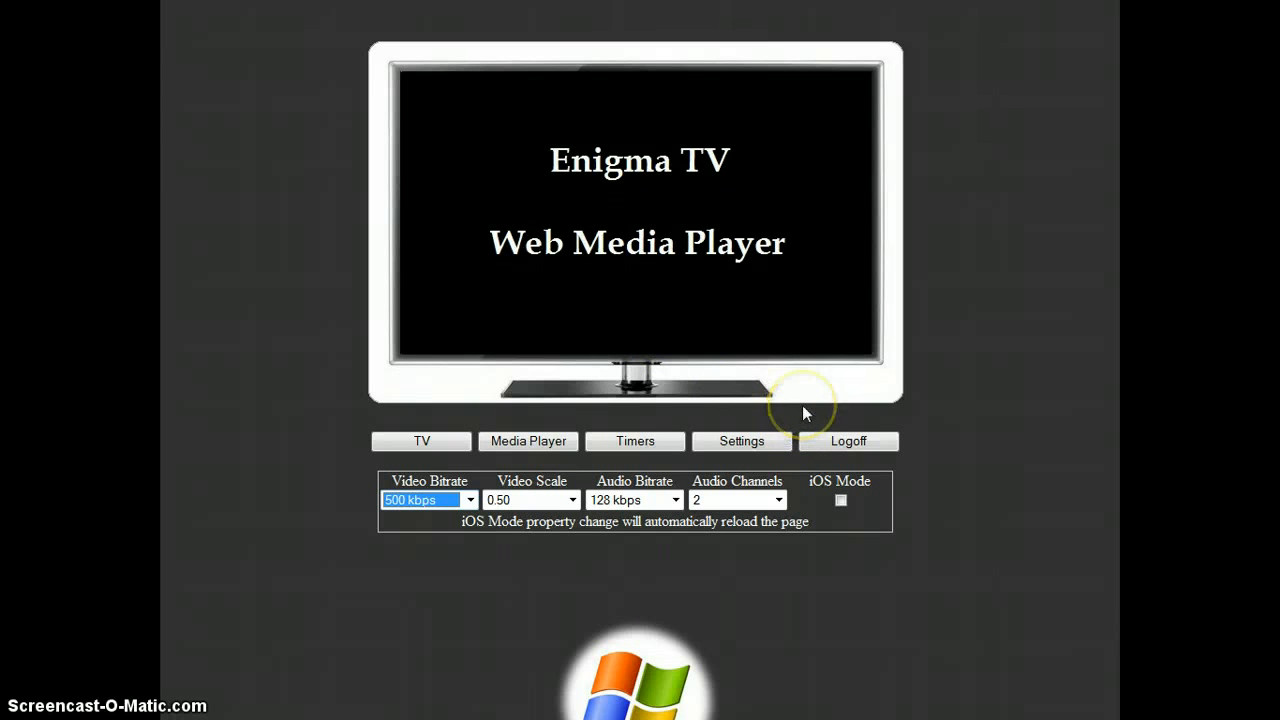
mouse_move(516, 383)
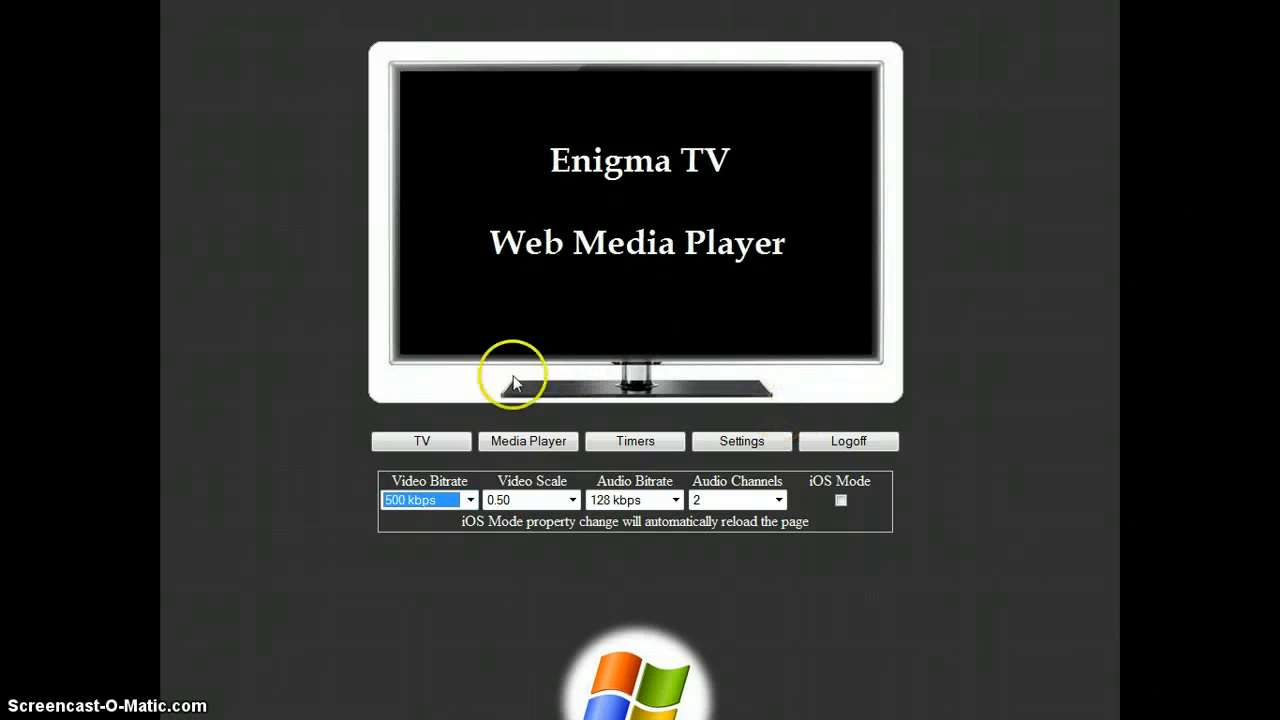
Return to live TV, choose provider 002GermanyTv and channel Das Erste.
left_click(421, 441)
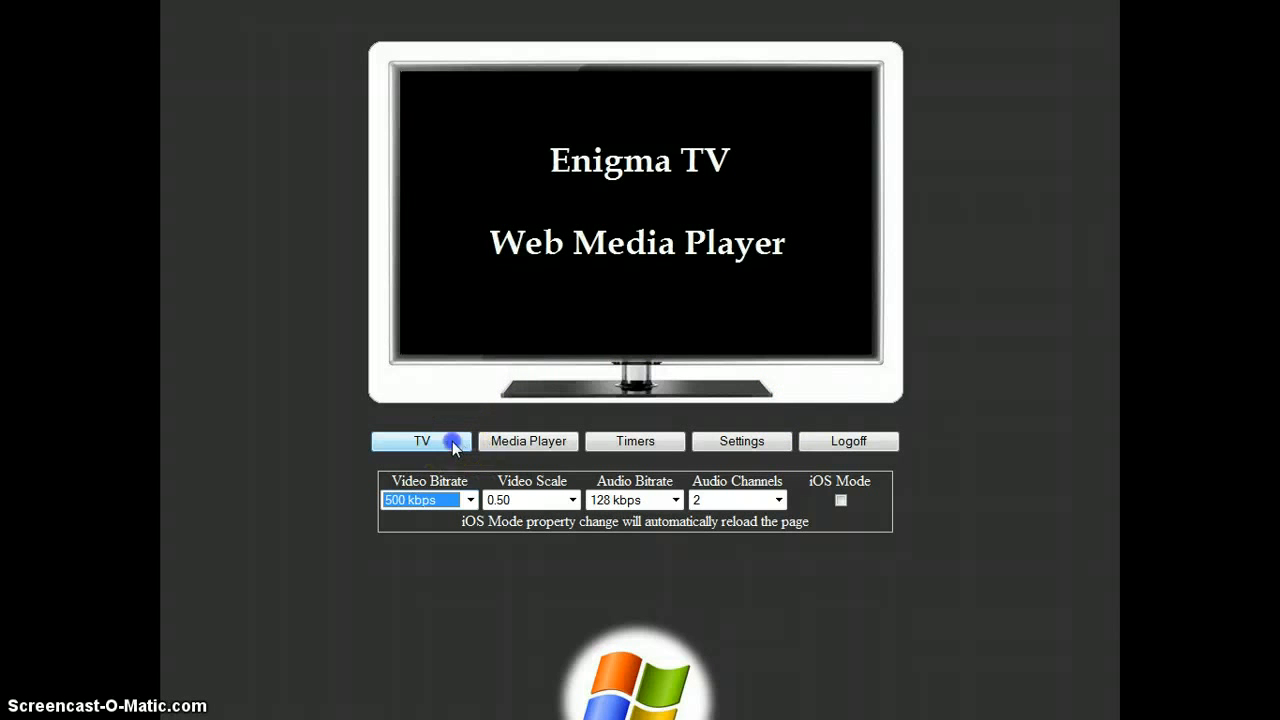
left_click(421, 441)
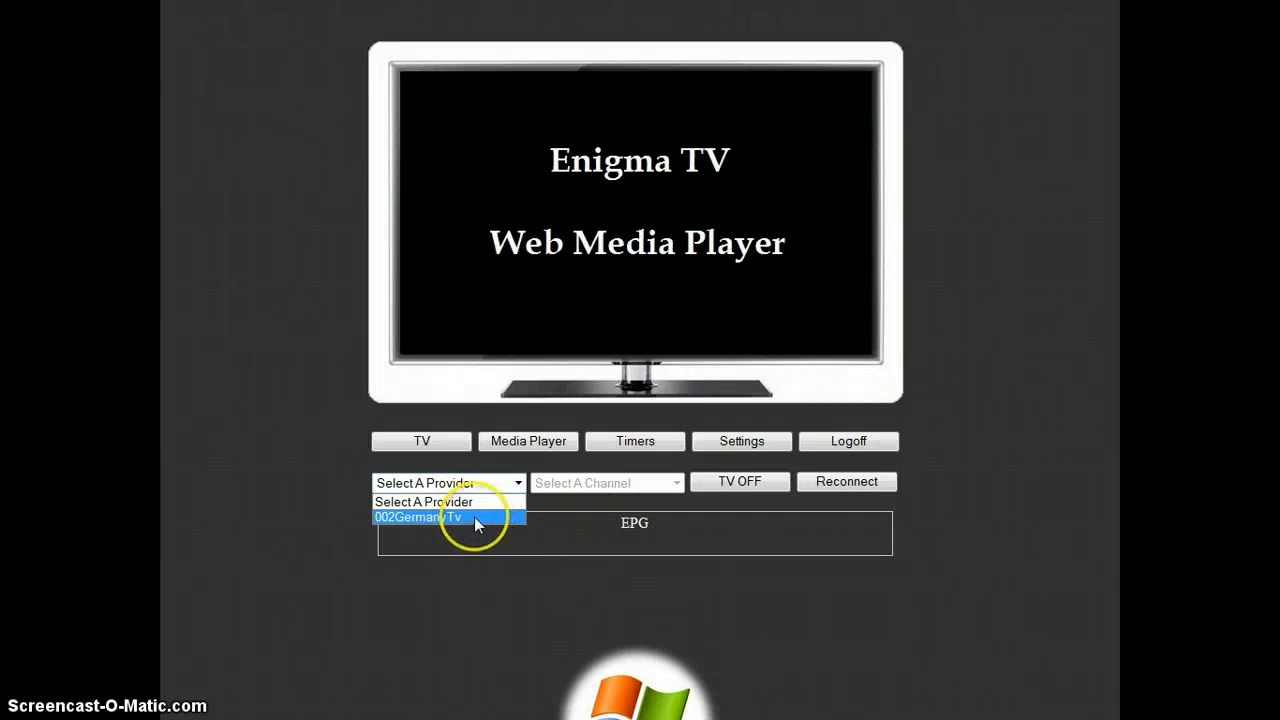
left_click(449, 517)
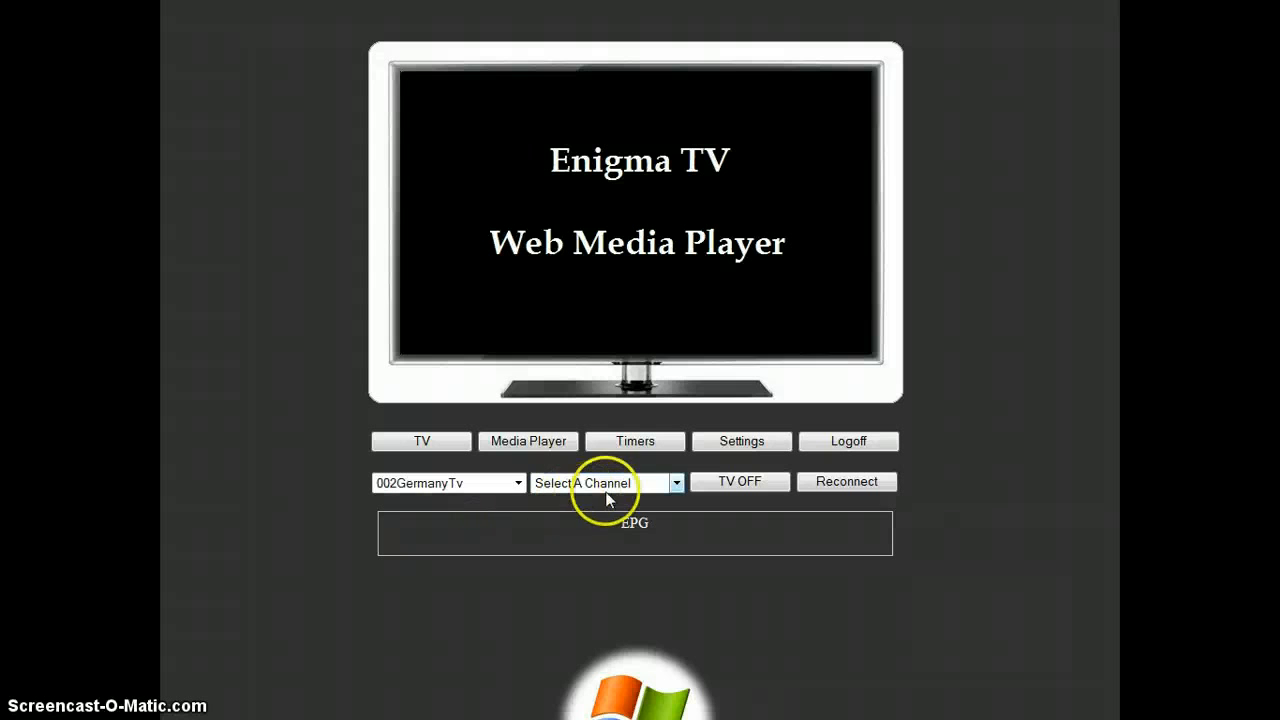
mouse_move(655, 490)
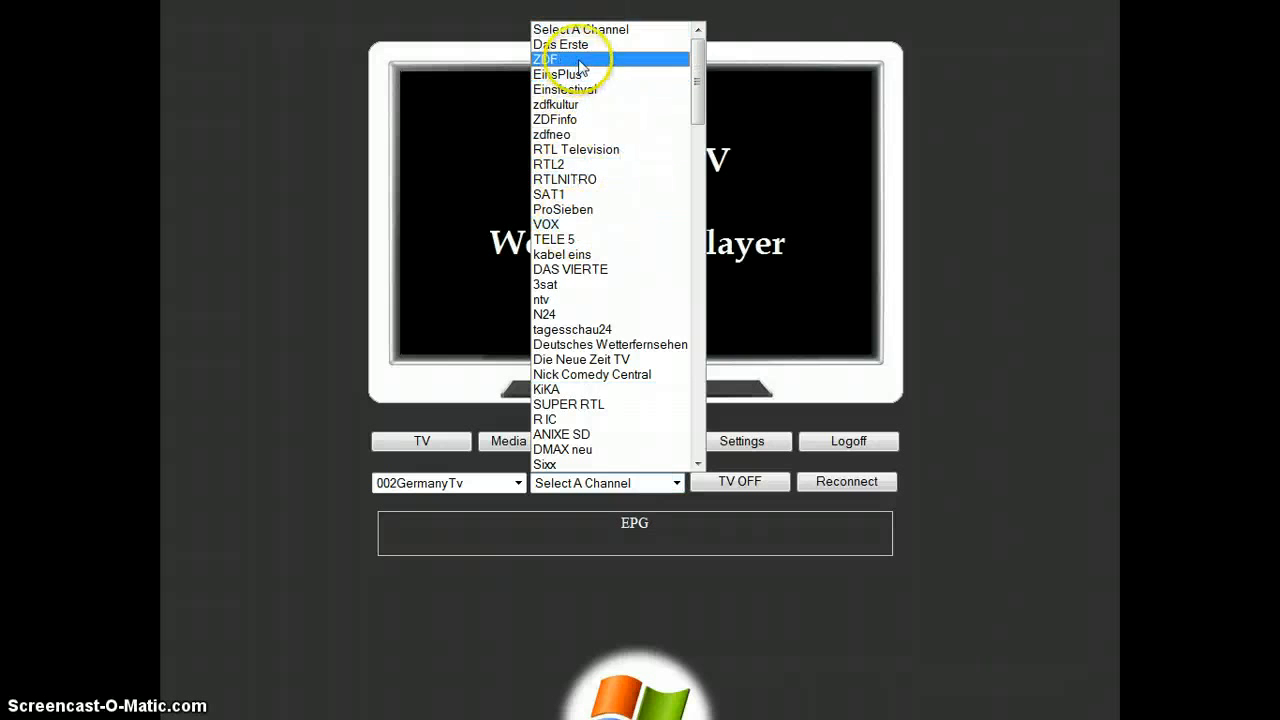
mouse_move(562, 44)
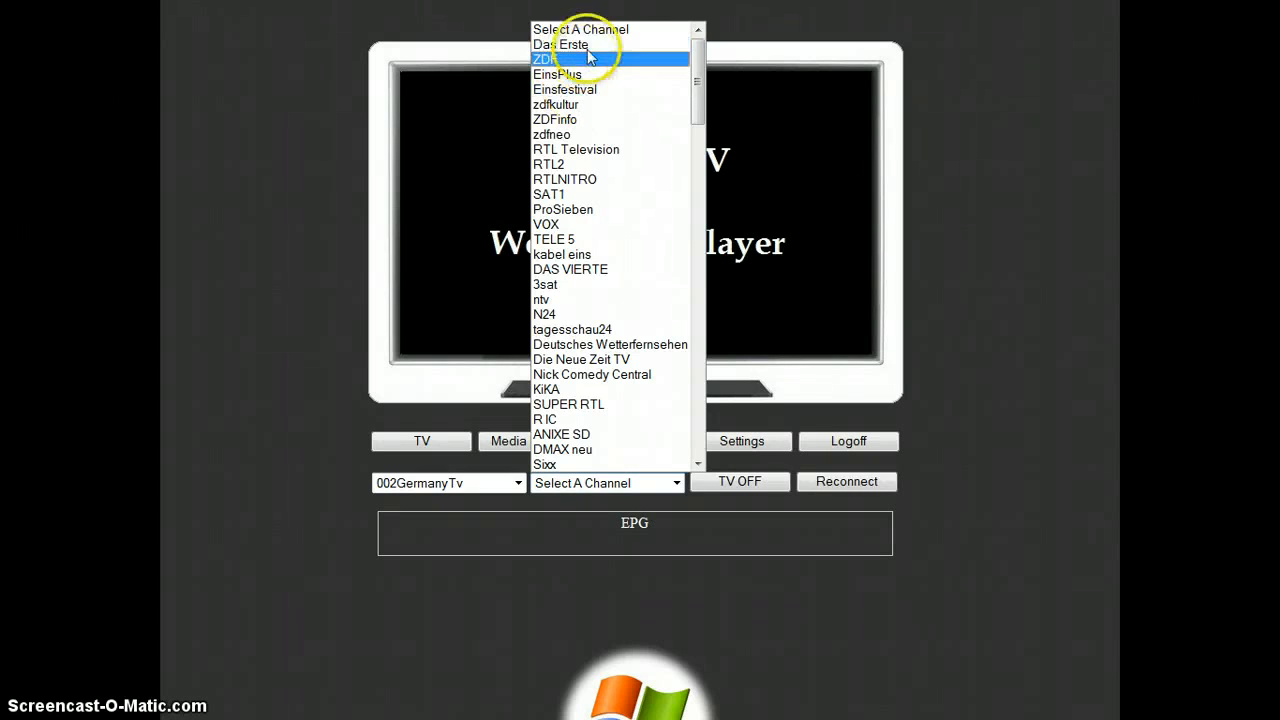
left_click(572, 44)
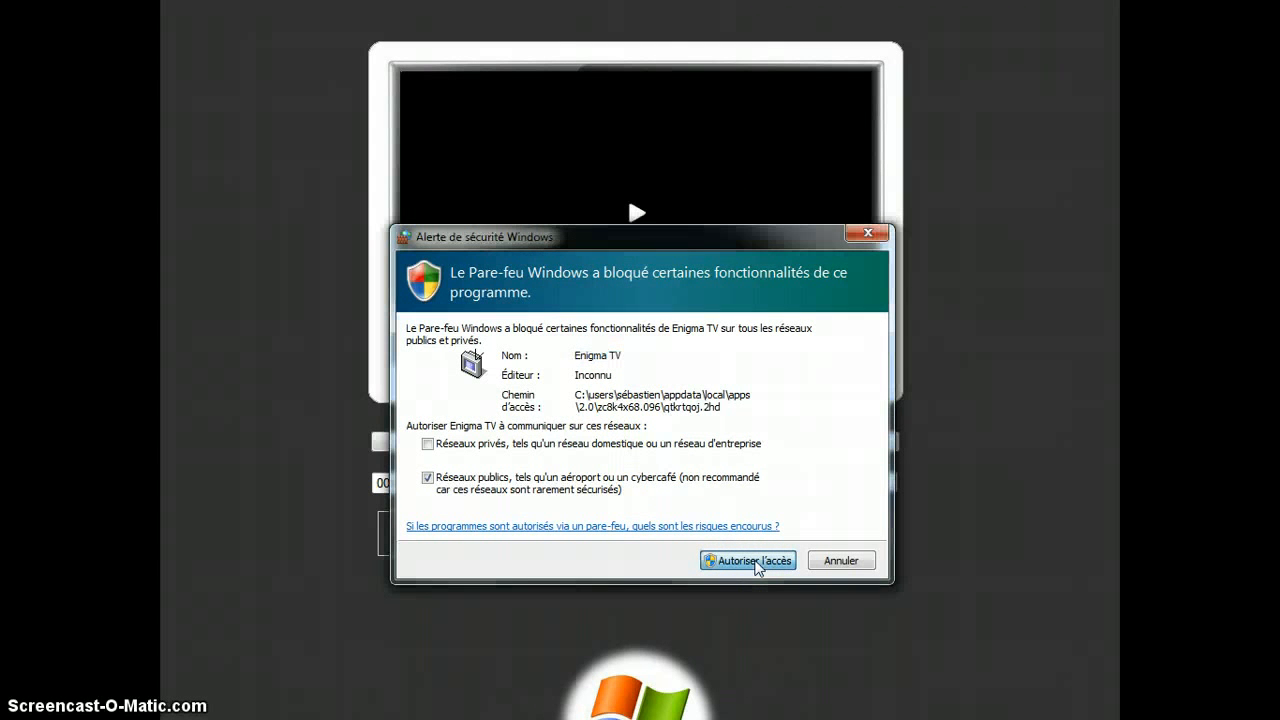
Allow Enigma TV through the firewall and play the Das Erste Nachtmagazin stream.
left_click(748, 560)
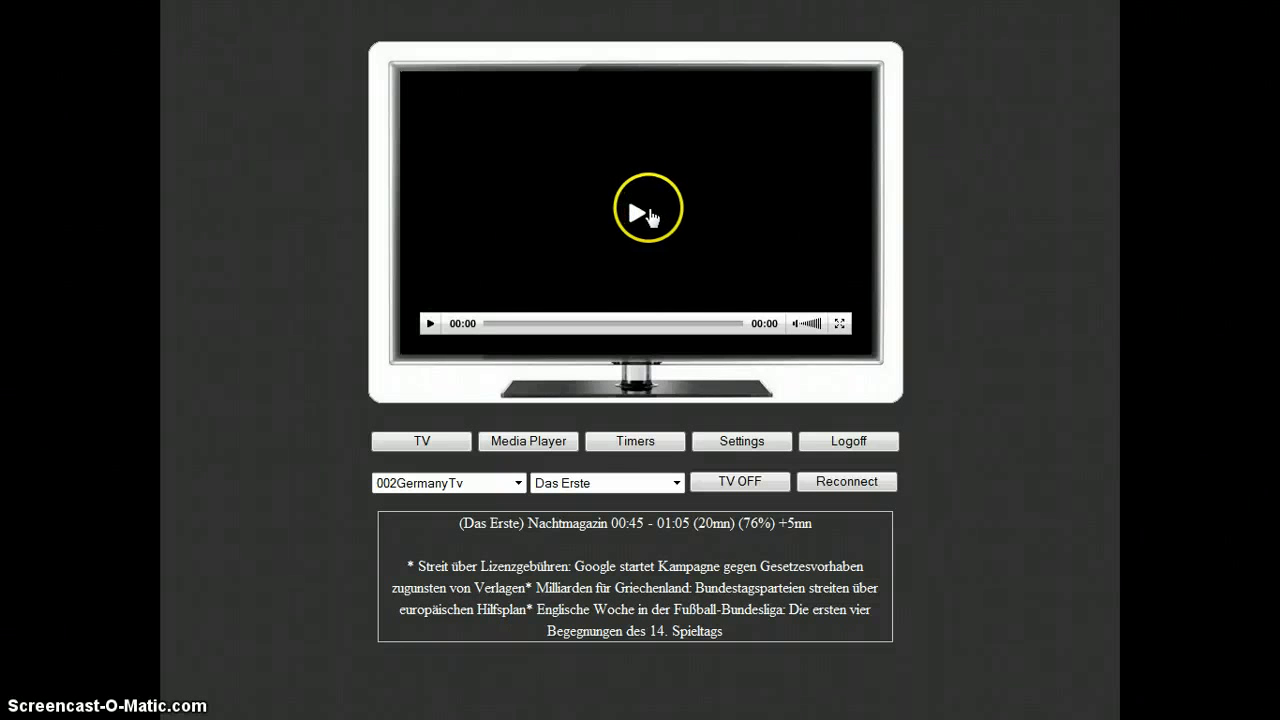
left_click(647, 211)
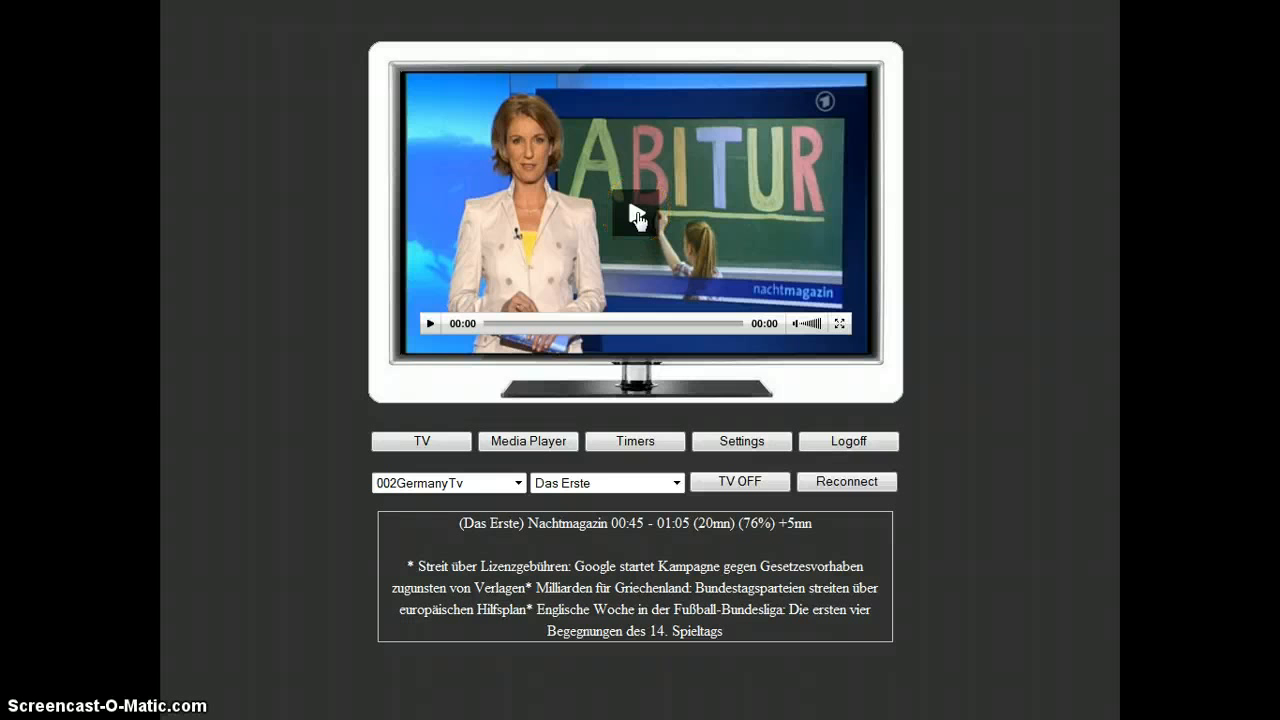
left_click(633, 252)
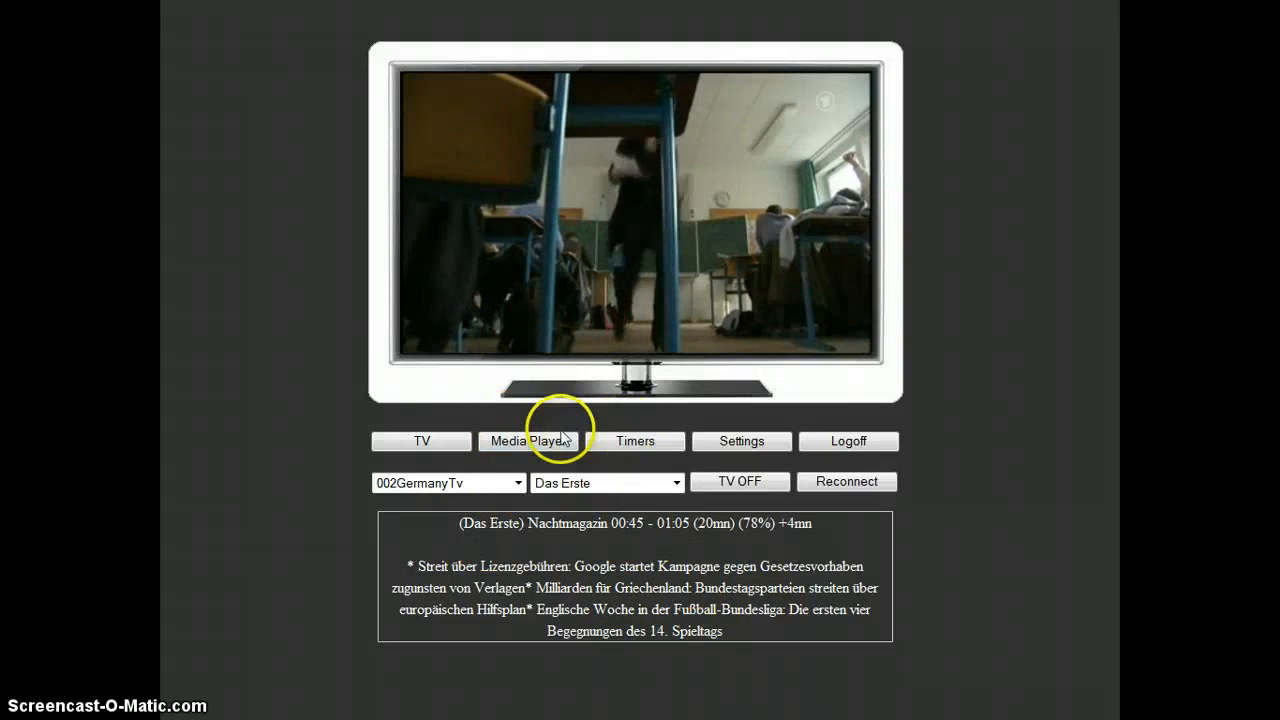
left_click(528, 441)
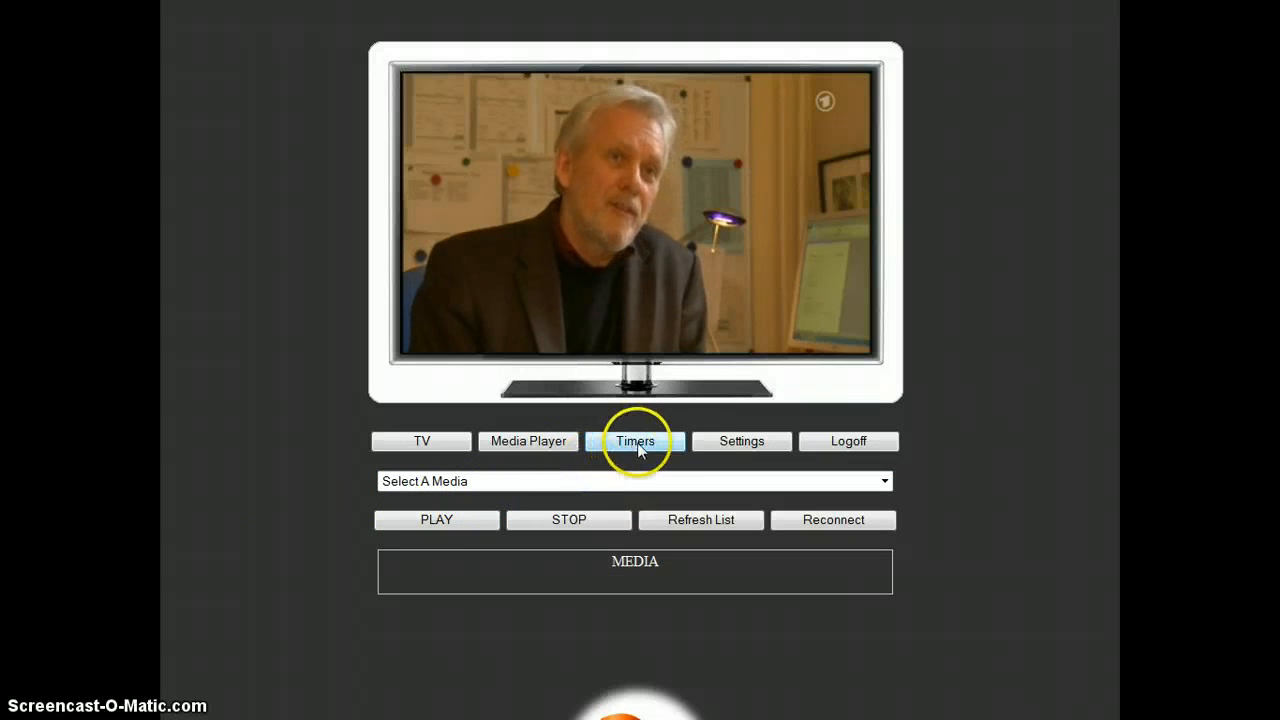
left_click(635, 441)
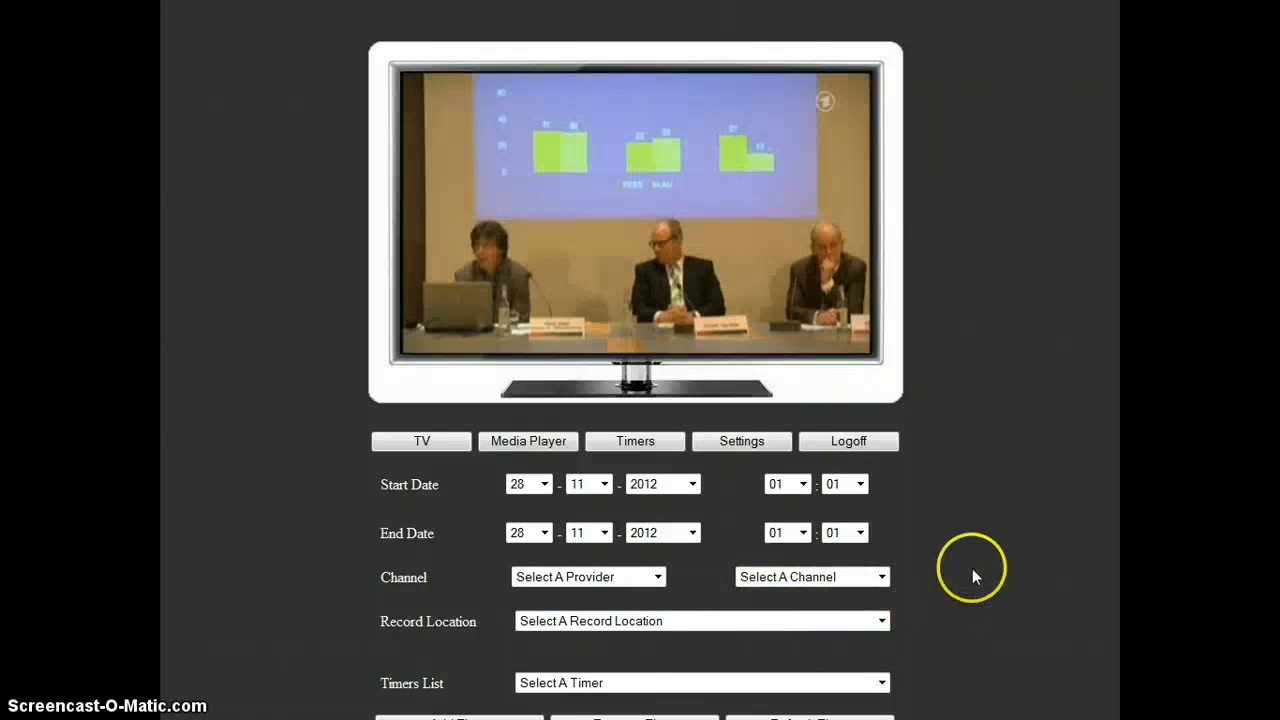
left_click(421, 441)
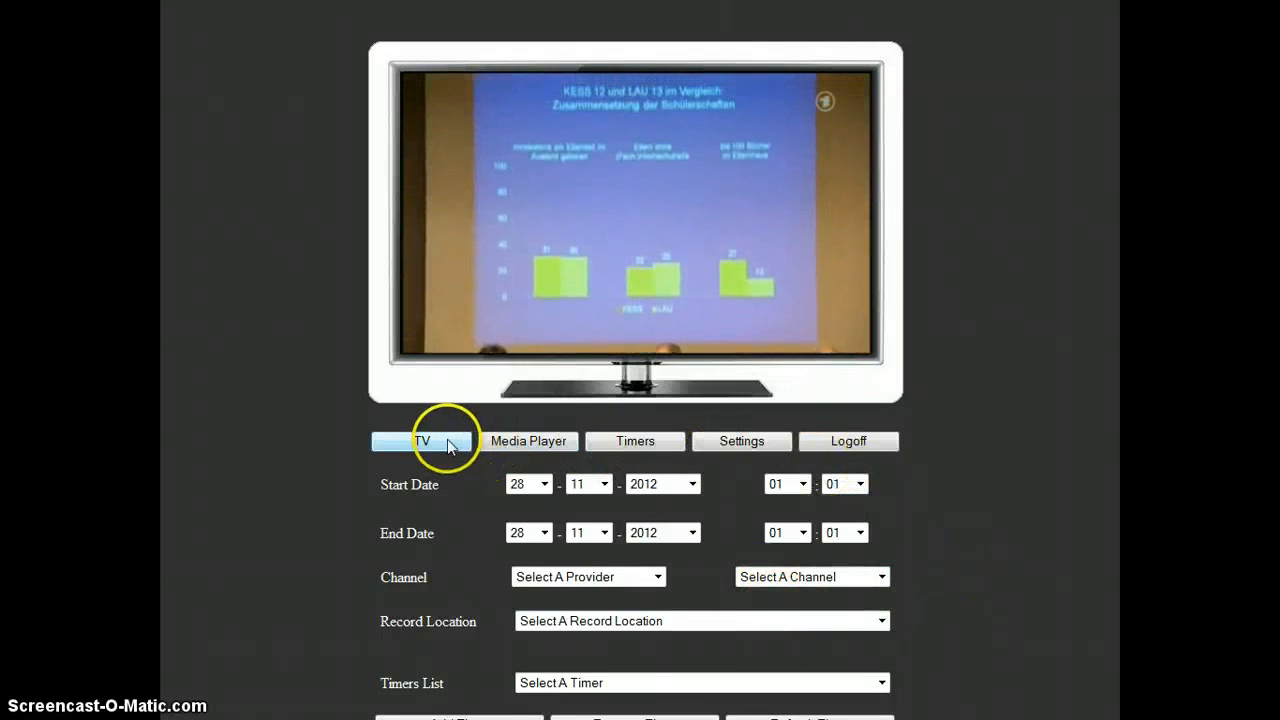
left_click(421, 441)
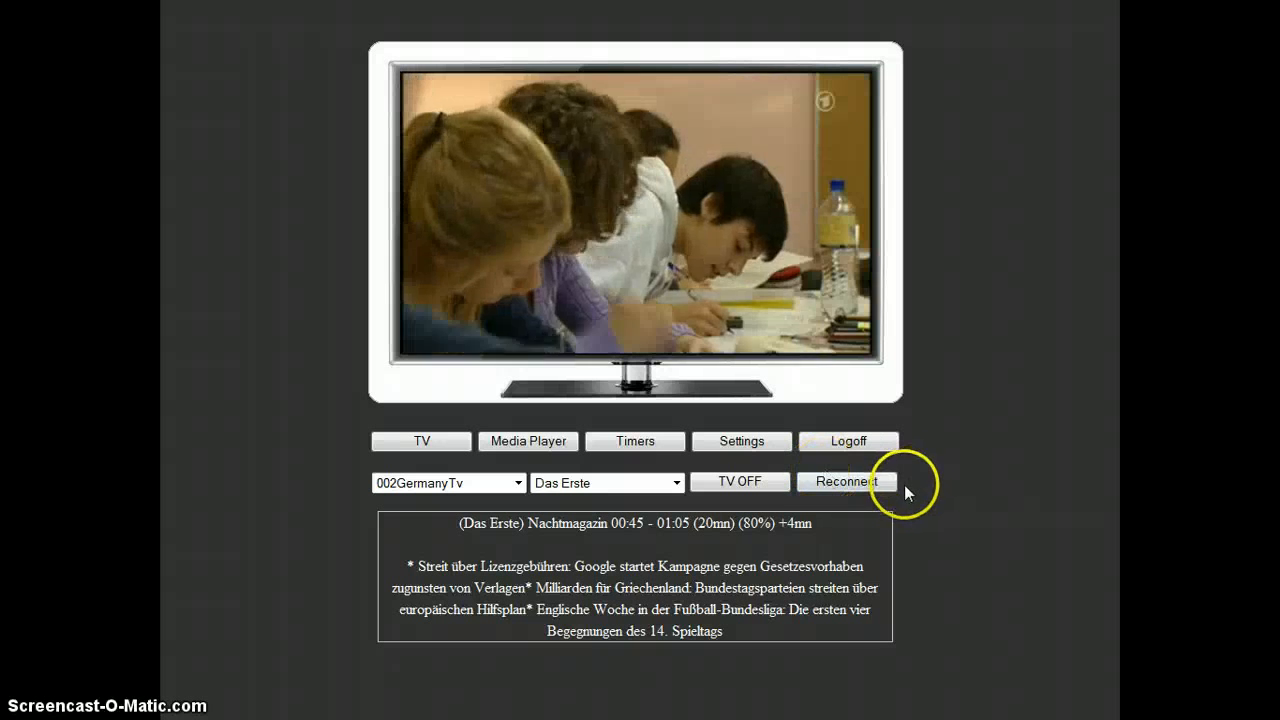